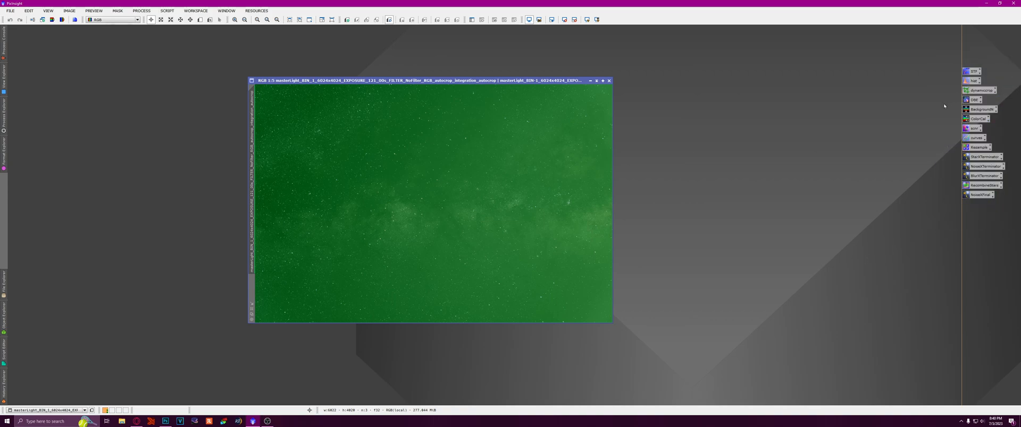
# Apply a linked, colour-neutral auto-stretch with ScreenTransferFunction to remove the green cast.
pyautogui.click(969, 71)
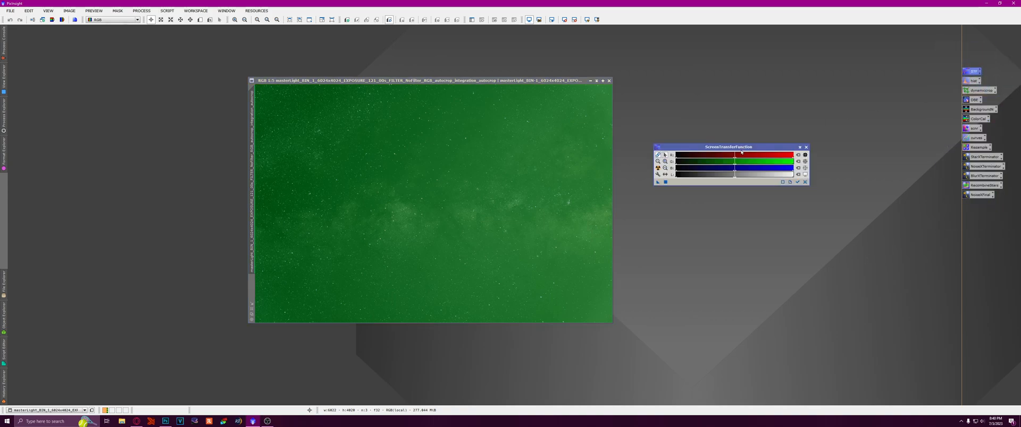
pyautogui.moveTo(727, 147); pyautogui.dragTo(855, 109)
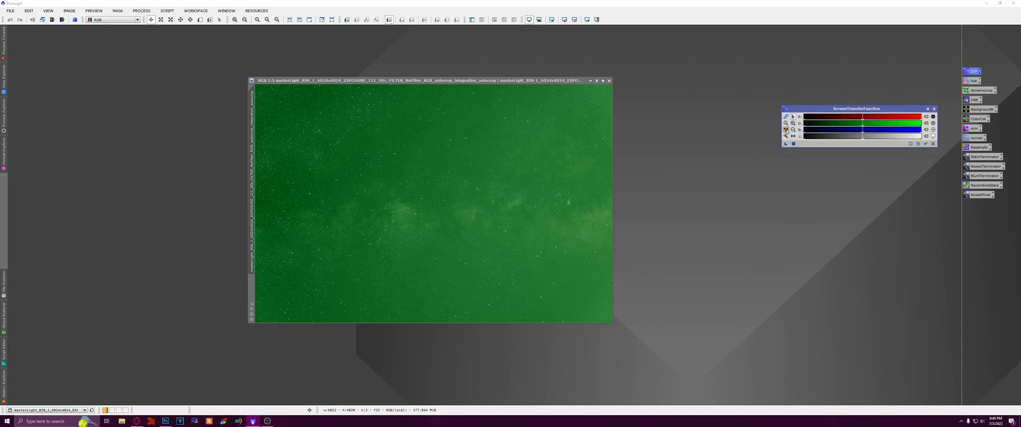
pyautogui.click(933, 117)
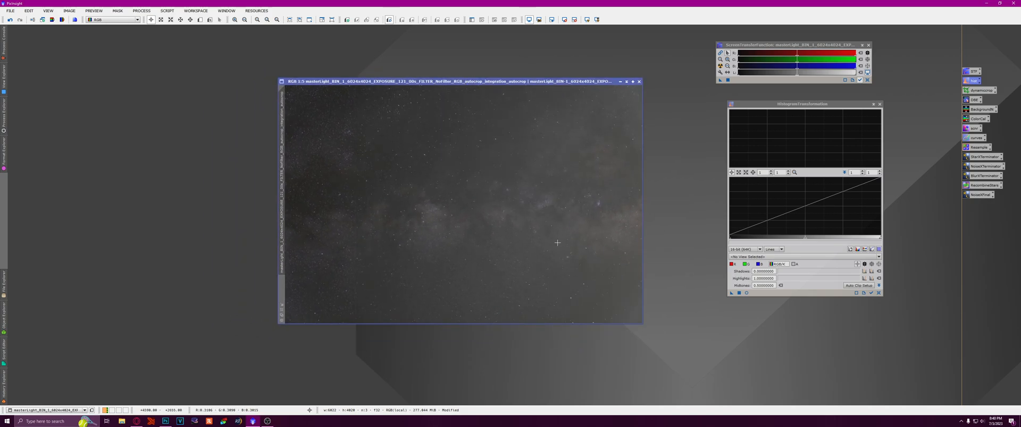
pyautogui.moveTo(879, 100)
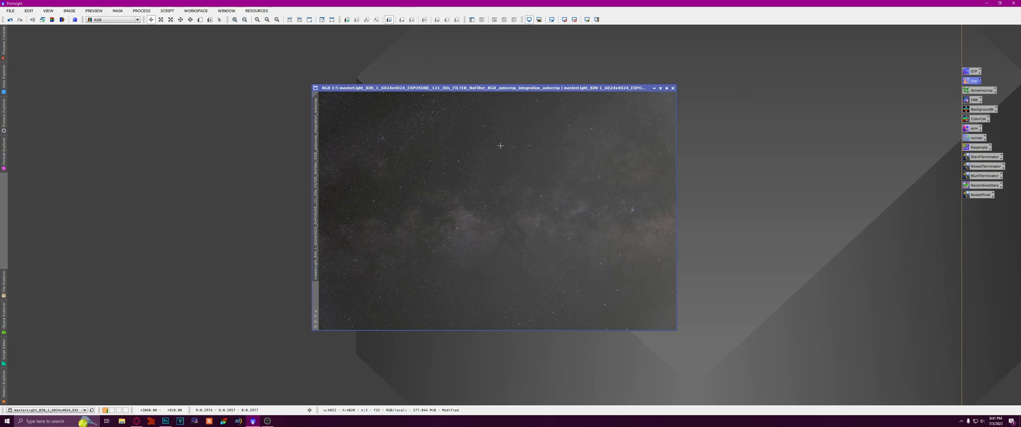
# Save the recombined Milky Way image as a 32-bit IEEE floating point TIFF.
pyautogui.moveTo(495, 89); pyautogui.dragTo(468, 78)
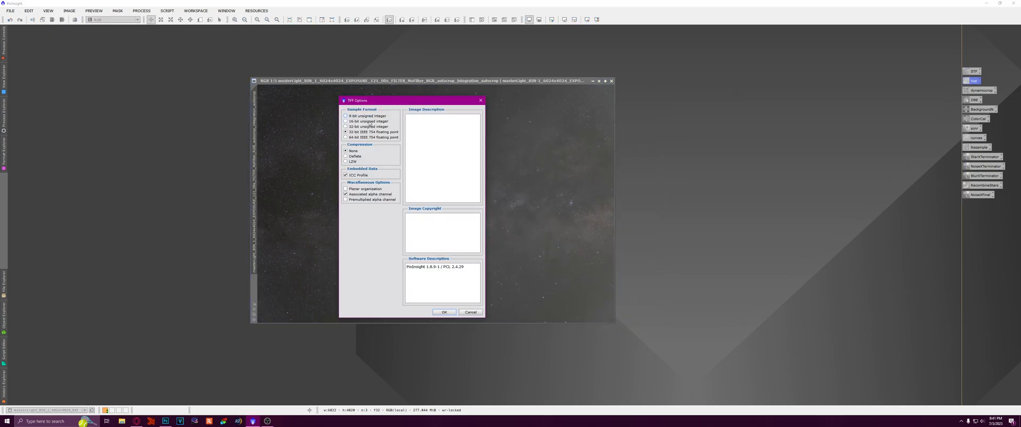
pyautogui.click(443, 312)
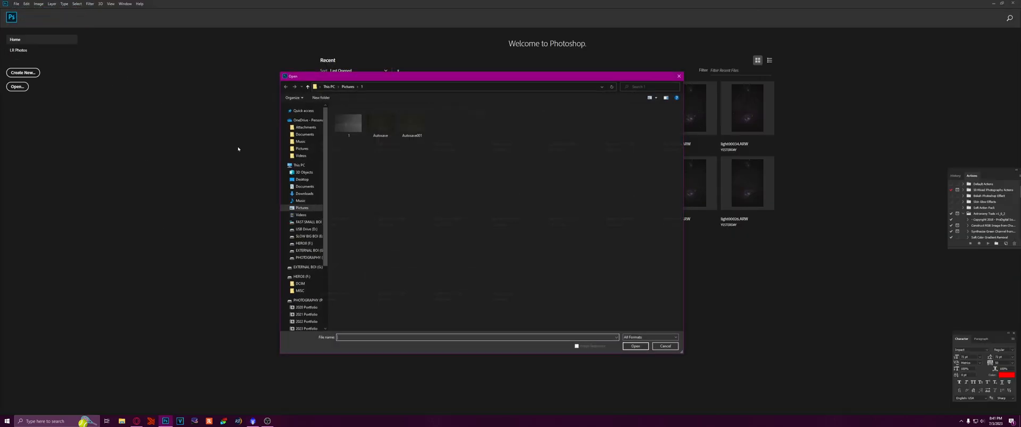
# Open the saved TIFF and lasso the Milky Way band, then invert so only the sky is selected.
pyautogui.click(665, 347)
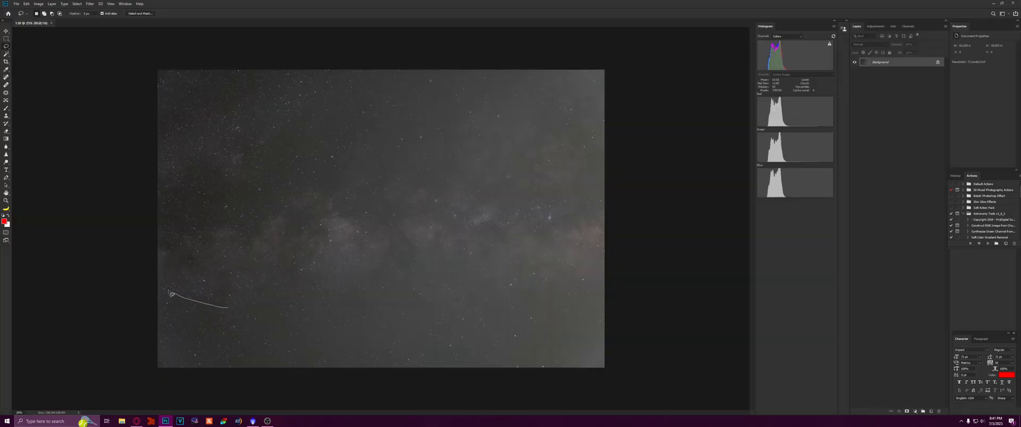
pyautogui.moveTo(170, 295); pyautogui.dragTo(285, 102)
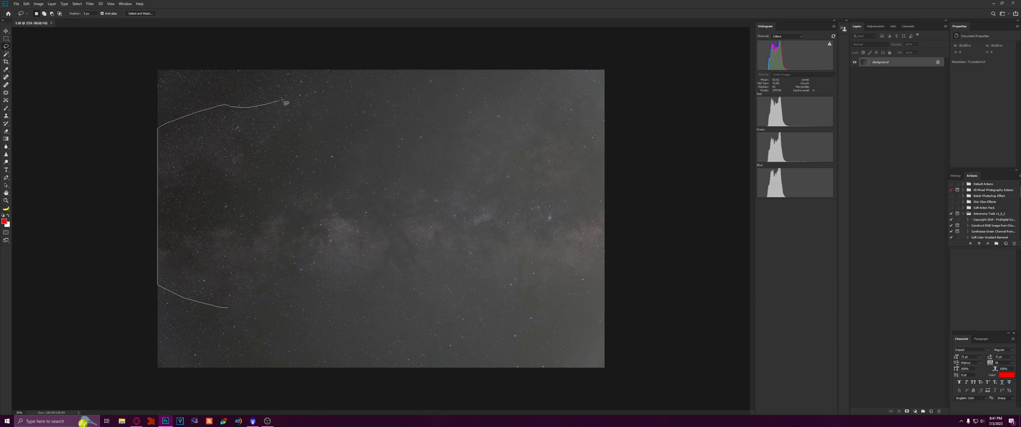
pyautogui.moveTo(285, 103); pyautogui.dragTo(561, 93)
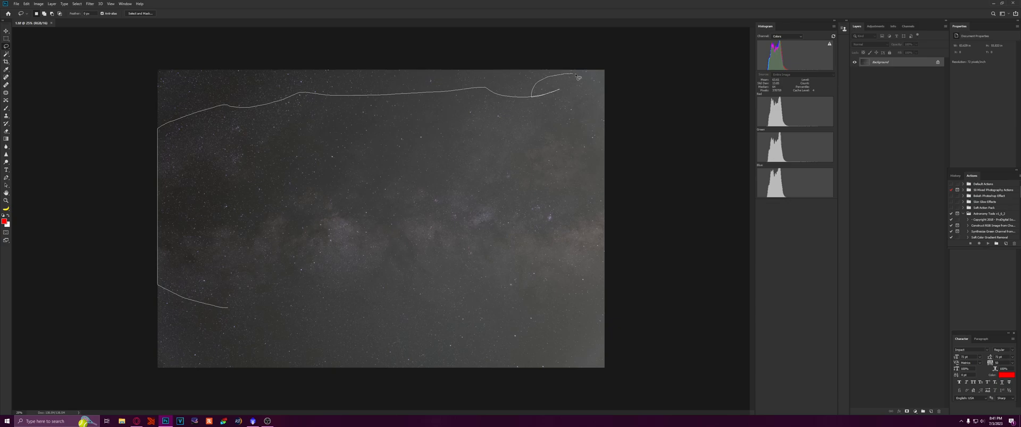
pyautogui.moveTo(575, 76); pyautogui.dragTo(269, 329)
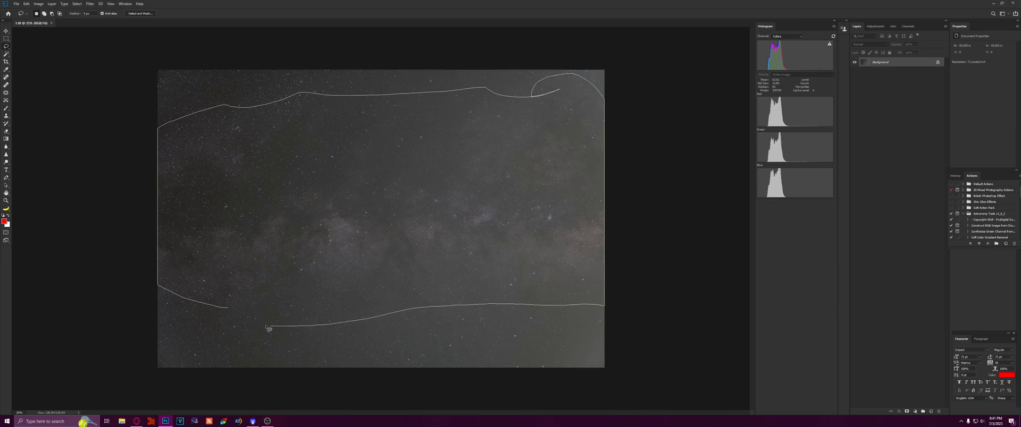
pyautogui.click(77, 4)
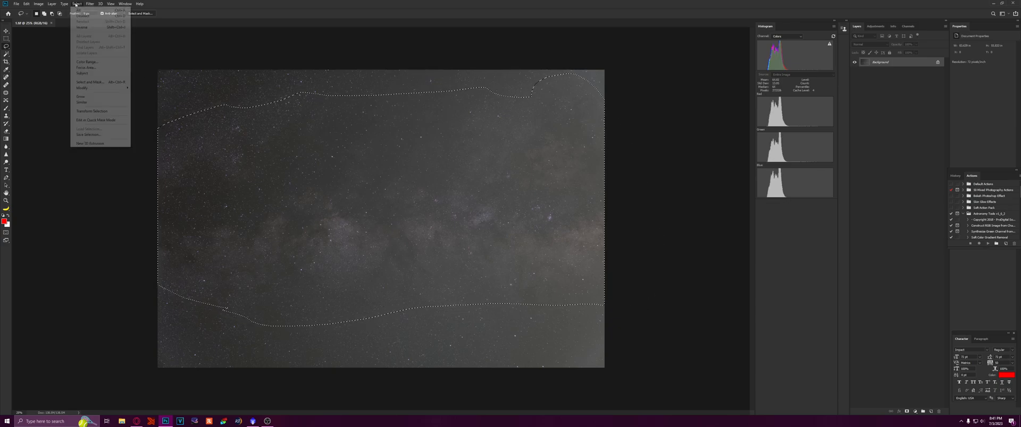
pyautogui.click(89, 5)
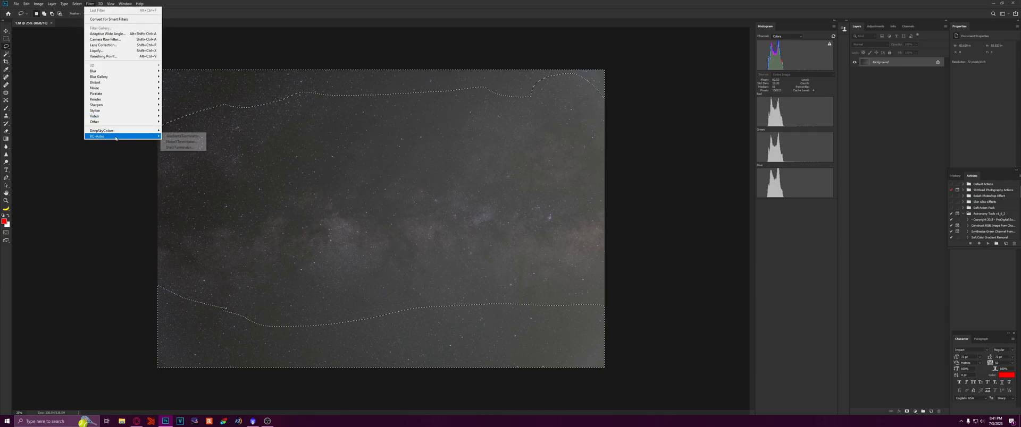
# Run RC-Astro GradientXTerminator on the selected sky to remove the background gradient.
pyautogui.click(181, 136)
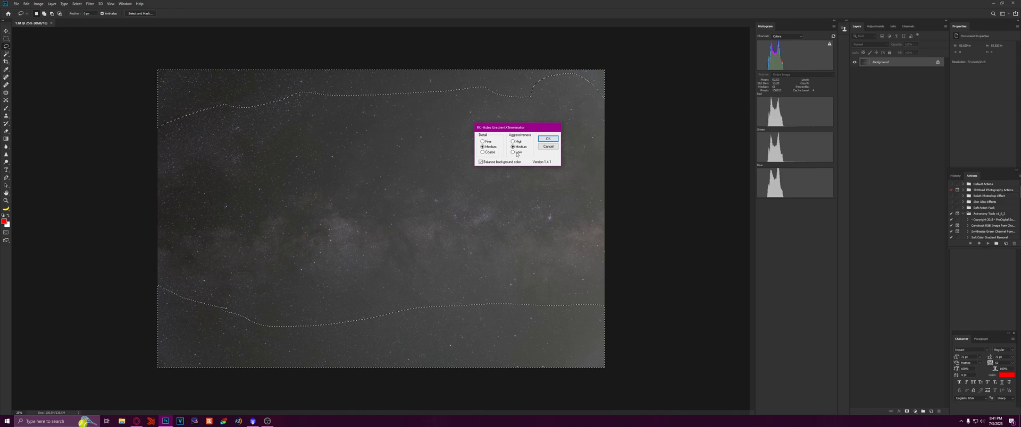
pyautogui.click(547, 138)
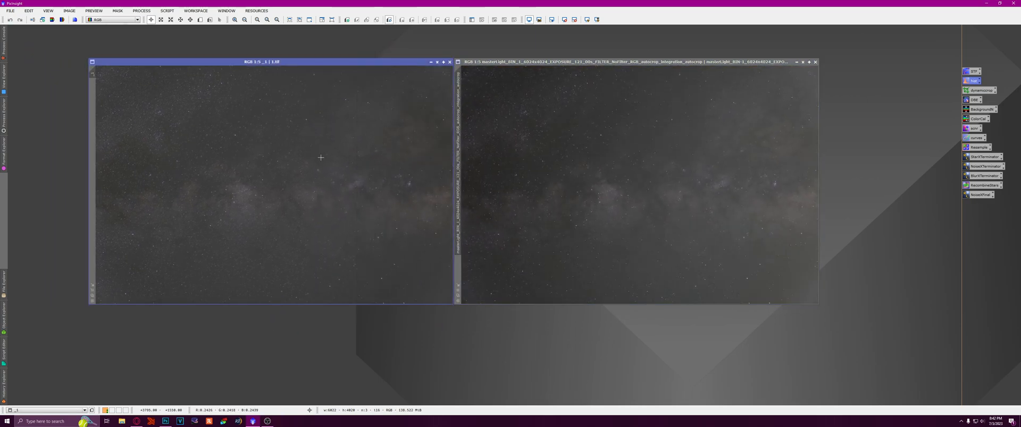
# Close the original uncorrected image, leaving only the gradient-corrected one.
pyautogui.click(816, 62)
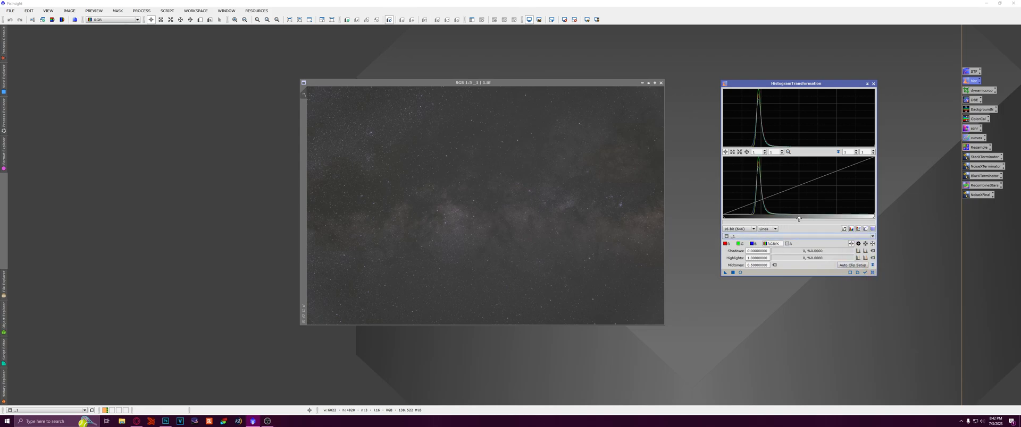
# Drag the shadows slider right toward the histogram peak to darken the sky background.
pyautogui.moveTo(799, 218); pyautogui.dragTo(790, 218)
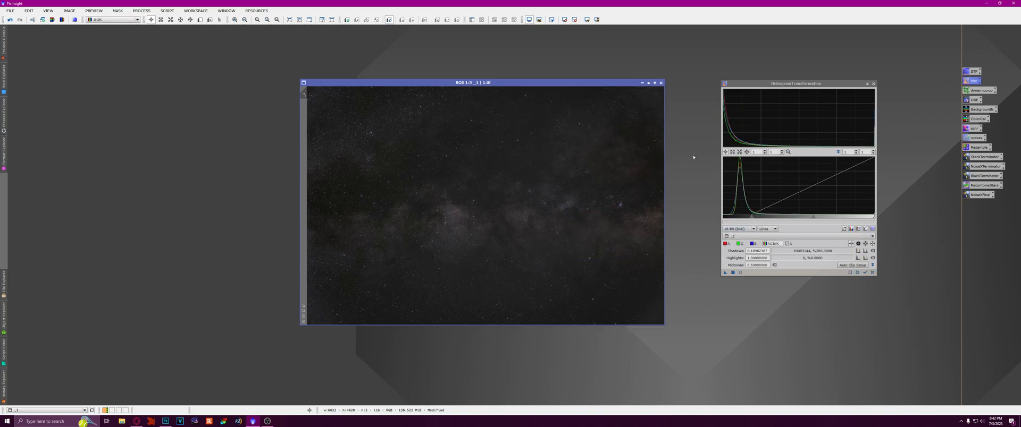
pyautogui.moveTo(312, 191)
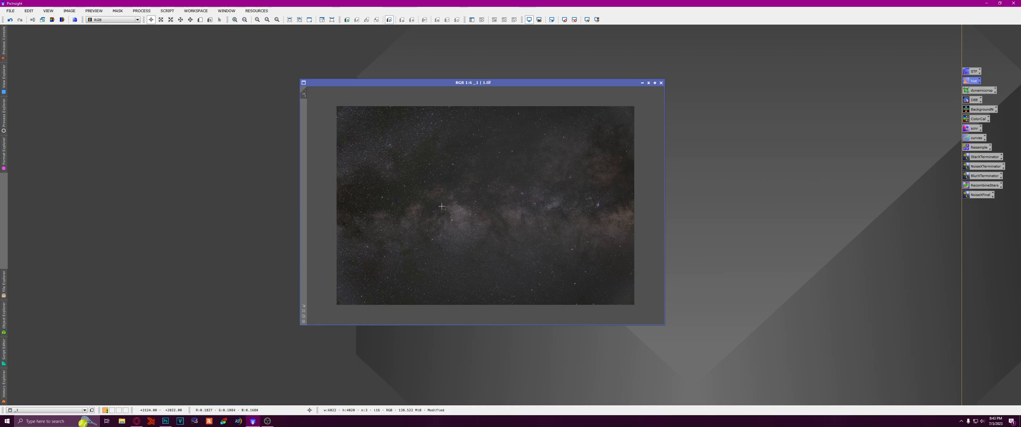
pyautogui.moveTo(419, 182)
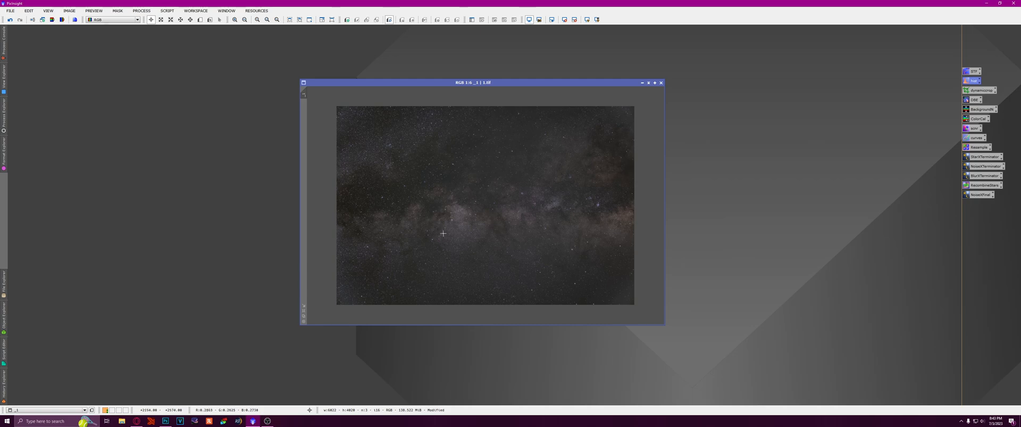
pyautogui.moveTo(351, 193)
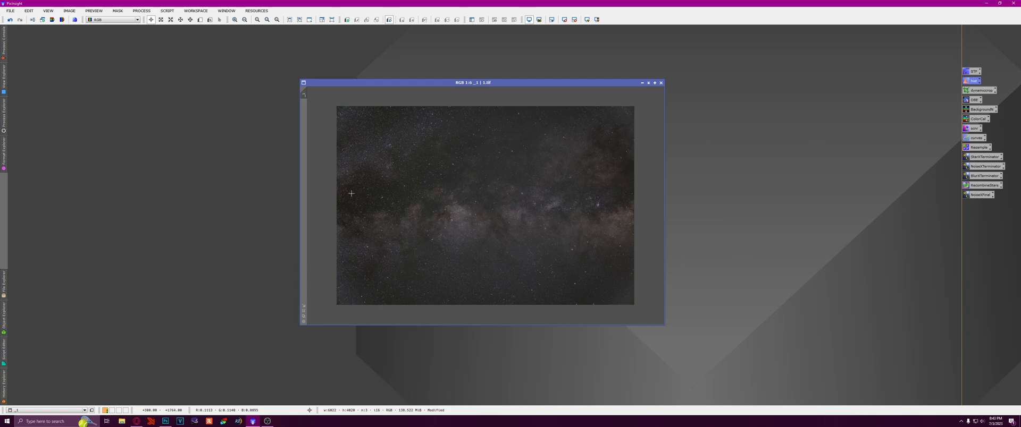
pyautogui.moveTo(567, 123)
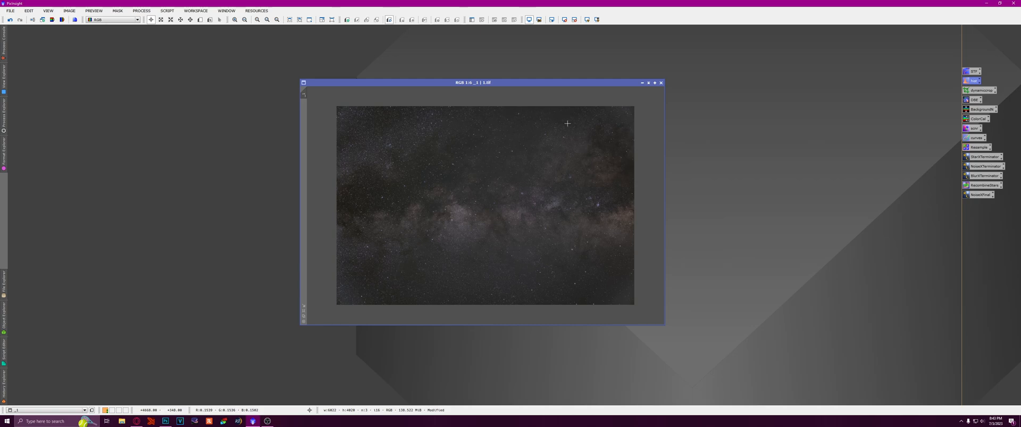
pyautogui.moveTo(422, 239)
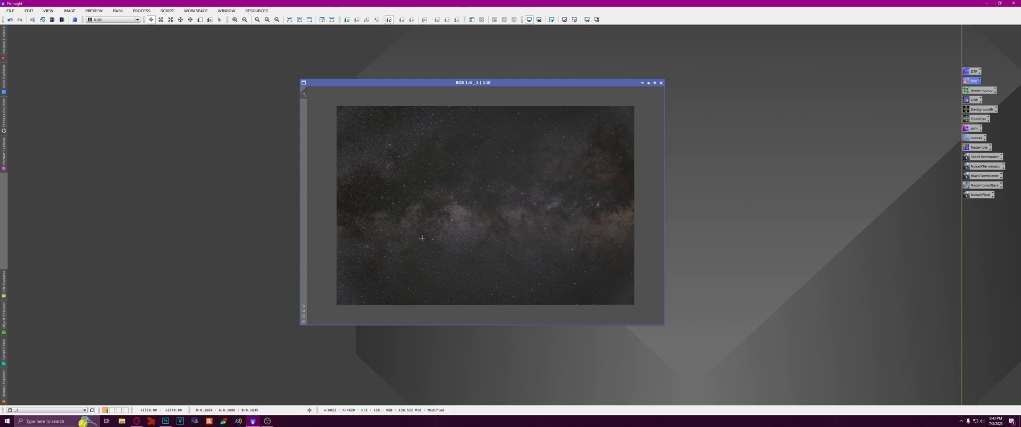
pyautogui.moveTo(383, 295)
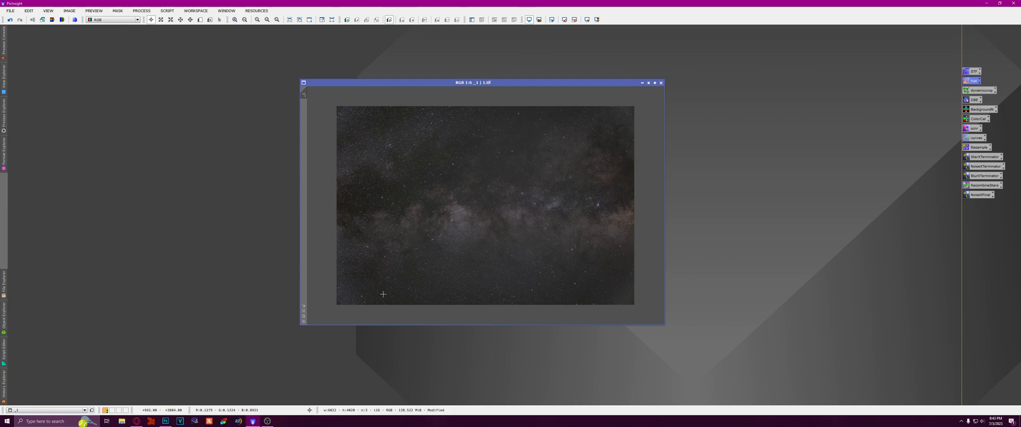
pyautogui.moveTo(479, 298)
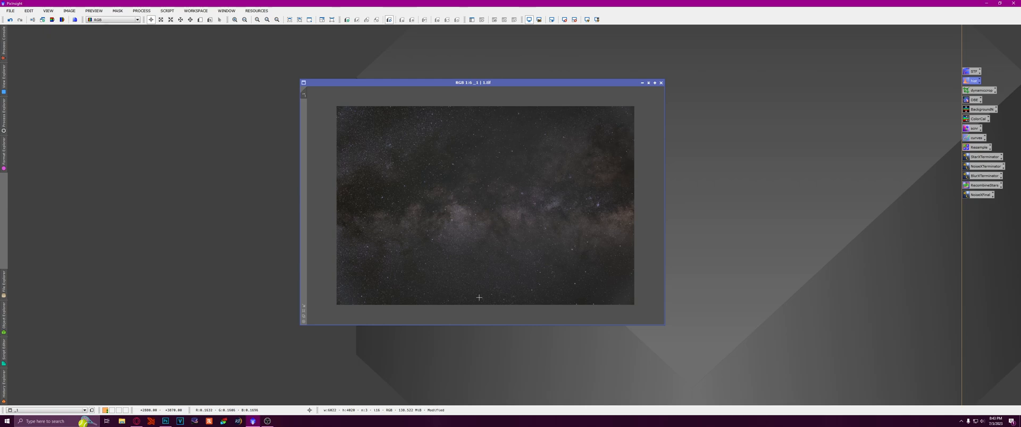
pyautogui.moveTo(436, 249)
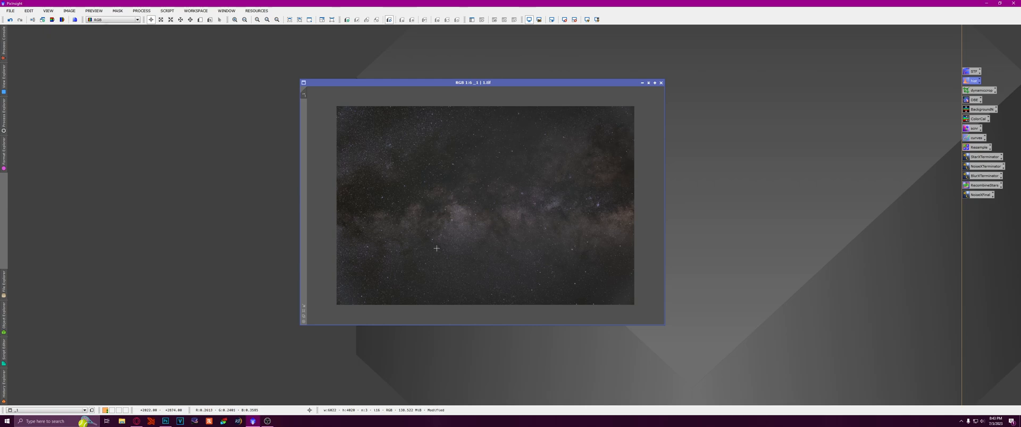
pyautogui.moveTo(573, 169)
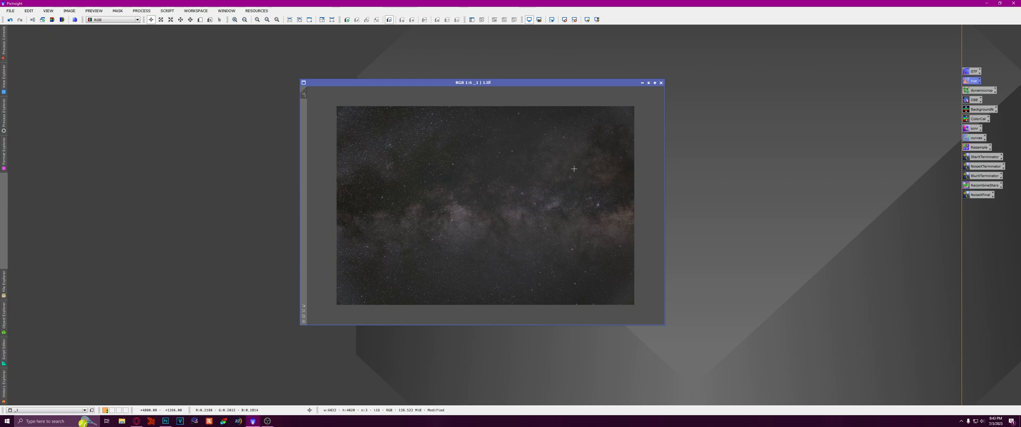
# Reposition the image window, zoom to fit, and bring up StarXTerminator.
pyautogui.moveTo(475, 83); pyautogui.dragTo(458, 83)
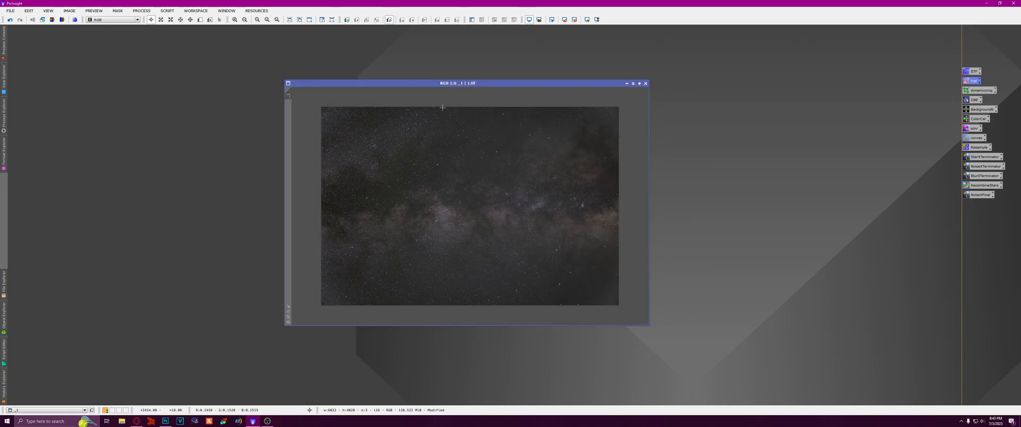
pyautogui.moveTo(401, 238)
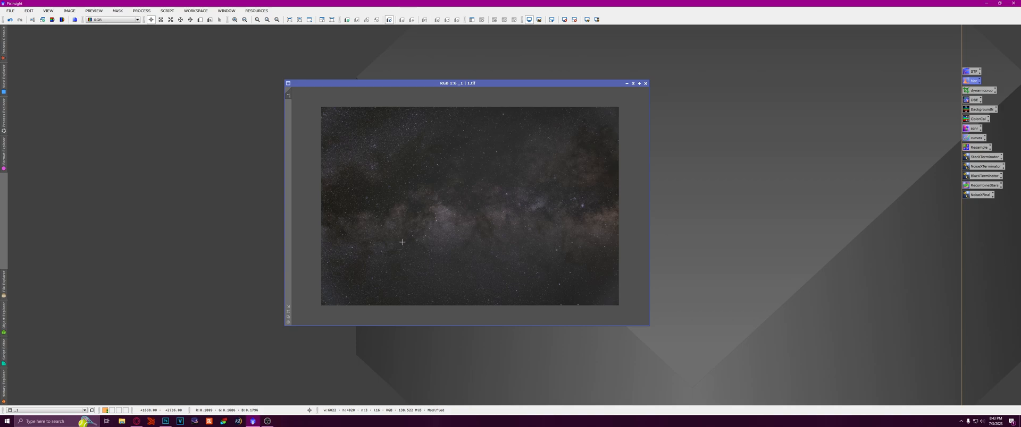
pyautogui.moveTo(402, 247)
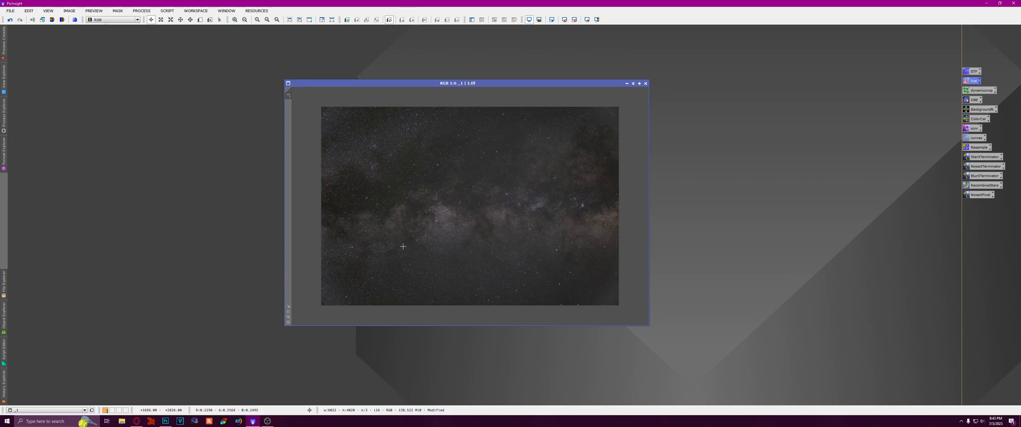
pyautogui.moveTo(349, 234)
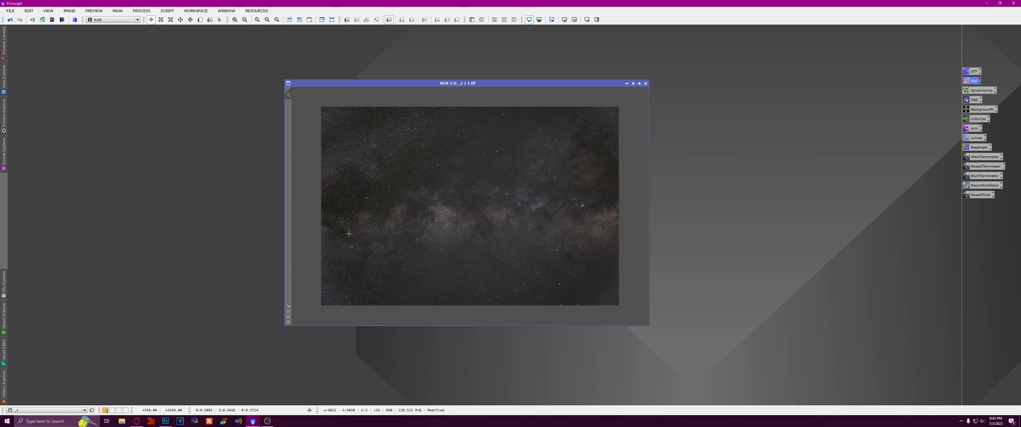
pyautogui.moveTo(519, 189)
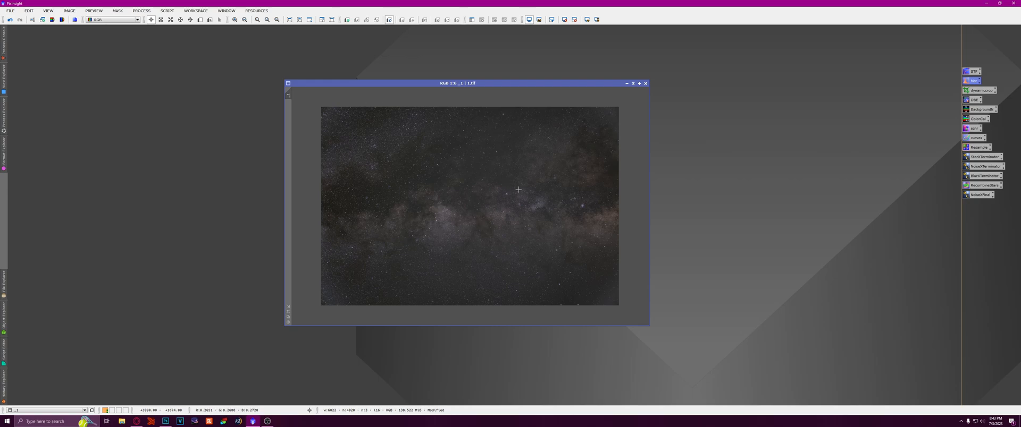
pyautogui.moveTo(482, 191)
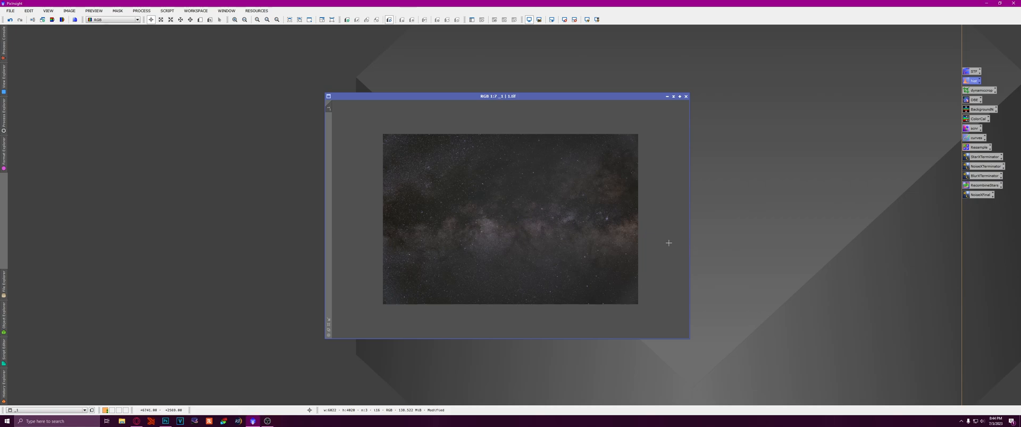
pyautogui.click(233, 20)
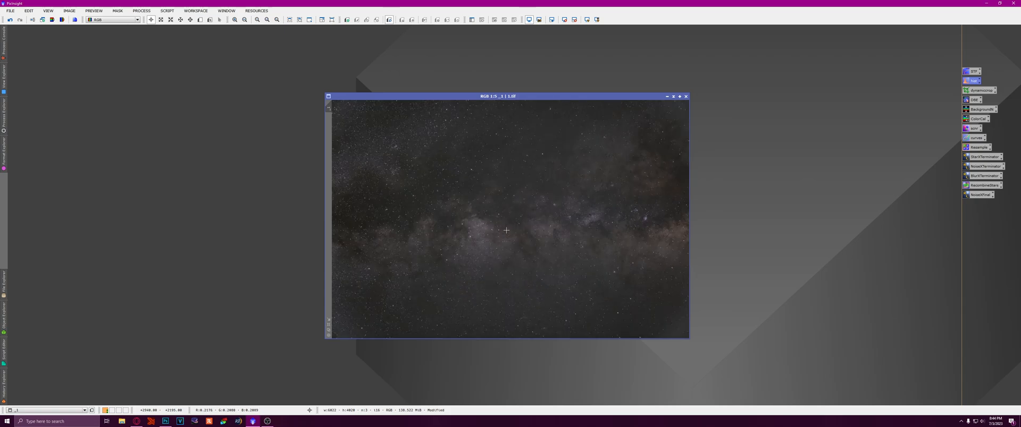
pyautogui.click(985, 156)
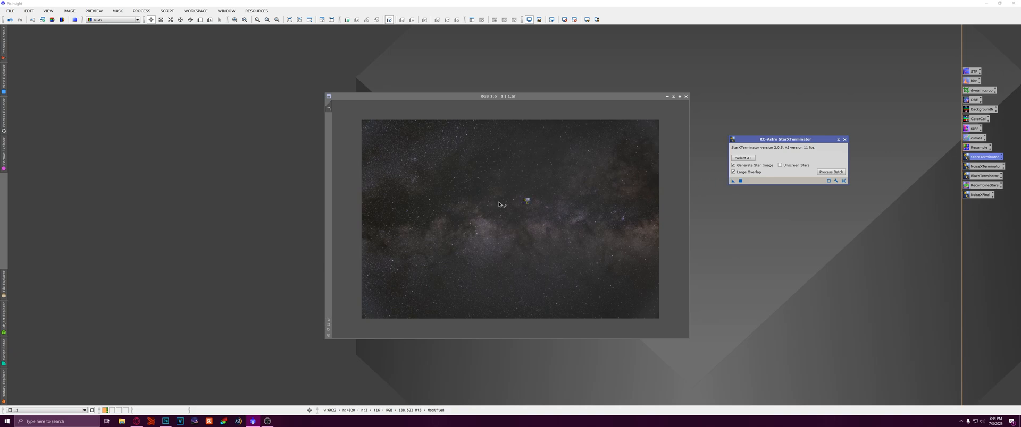
# Run StarXTerminator to produce stars-only and starless images side by side.
pyautogui.click(742, 158)
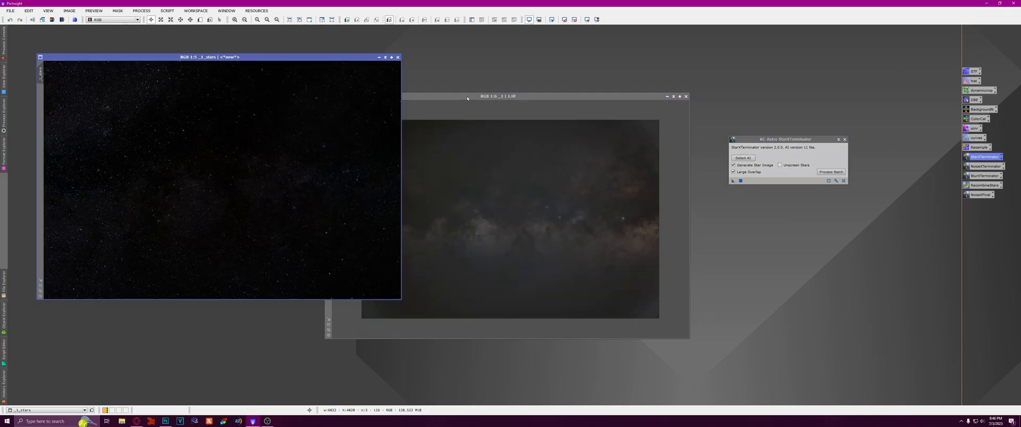
pyautogui.click(497, 97)
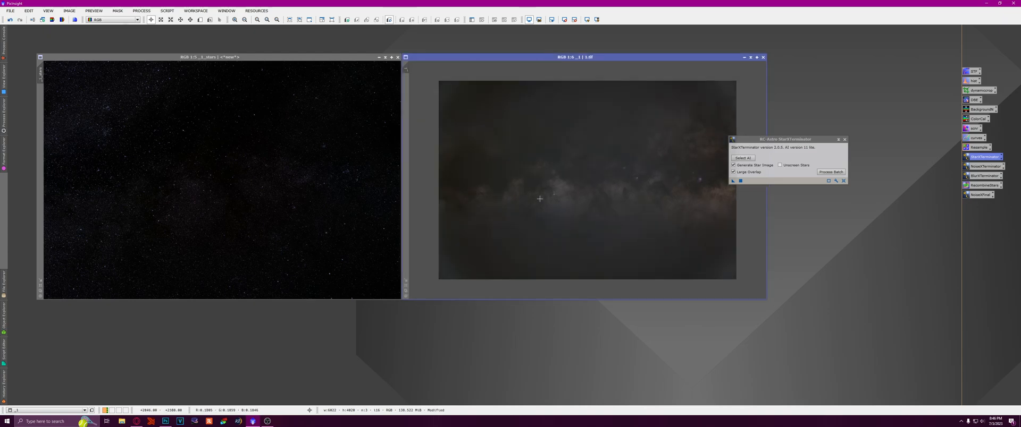
pyautogui.moveTo(494, 143)
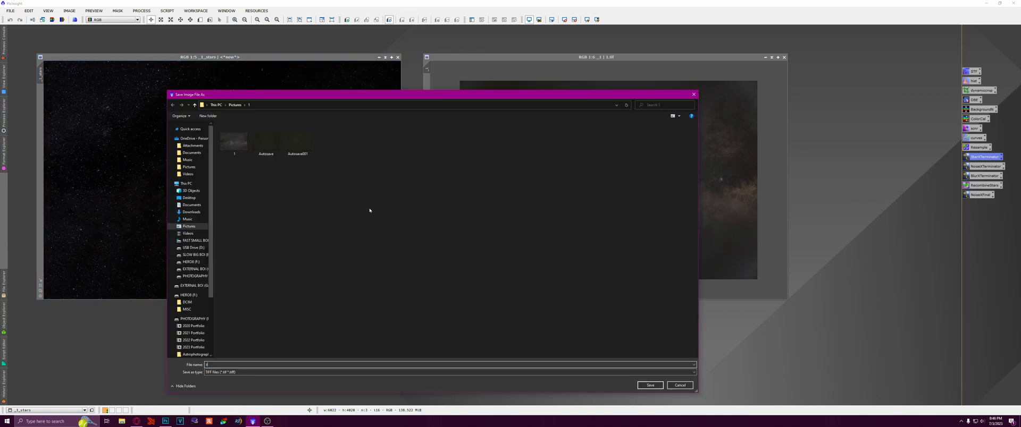
# Save the star-only image as a TIFF named stars.
pyautogui.write('stars')
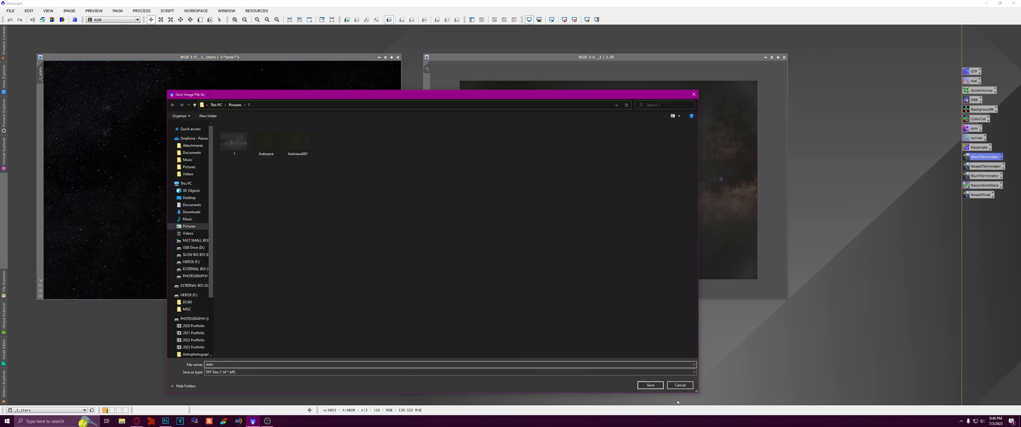
pyautogui.click(649, 385)
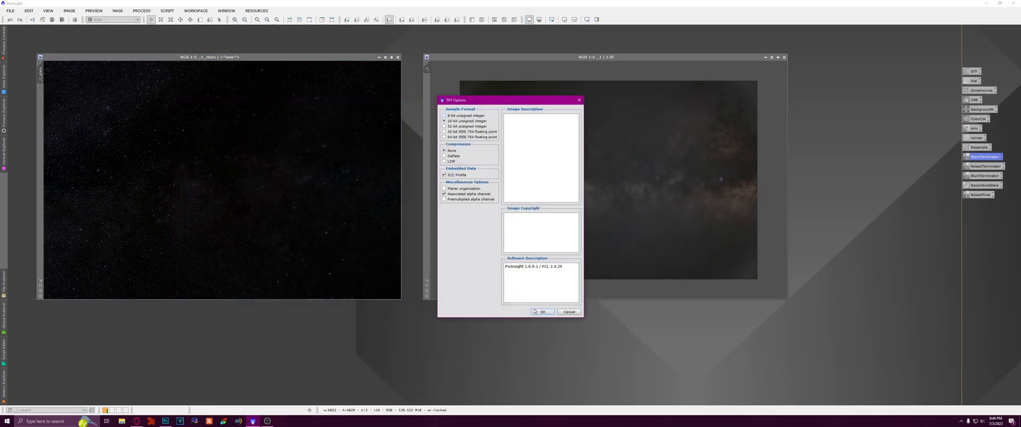
pyautogui.click(541, 313)
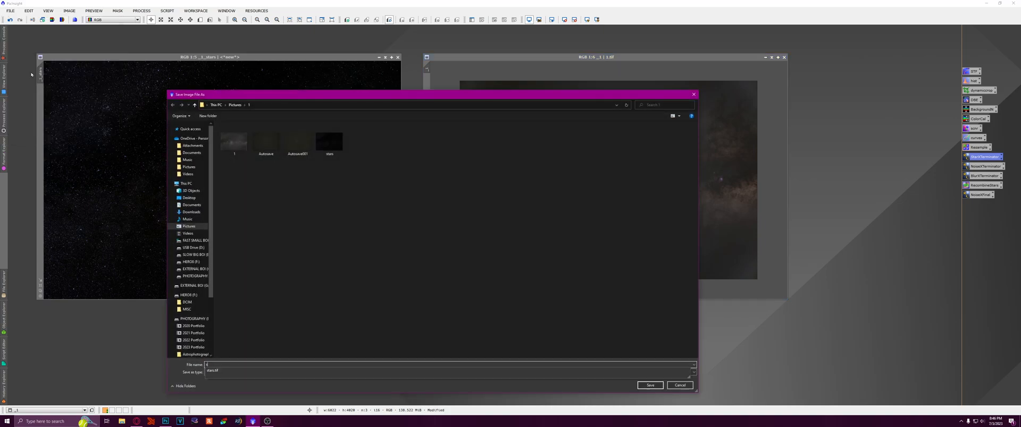
# Save the starless image as a TIFF named starless.
pyautogui.write('starless')
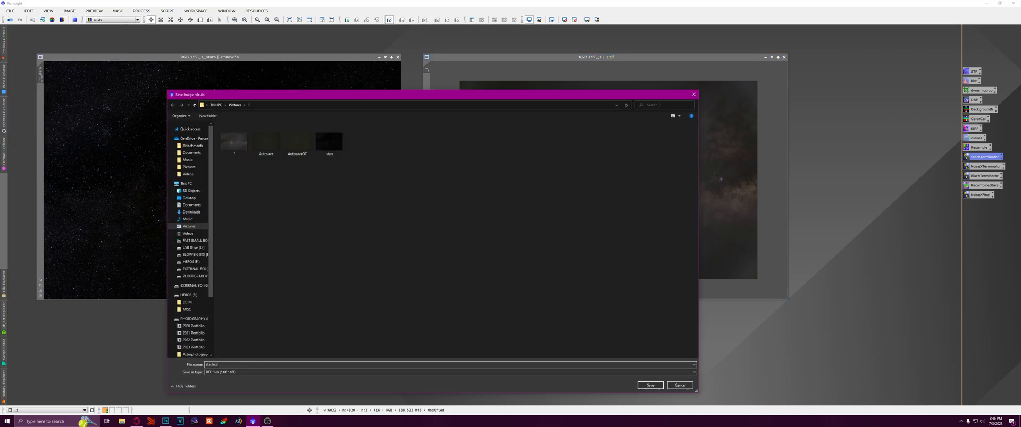
pyautogui.click(649, 385)
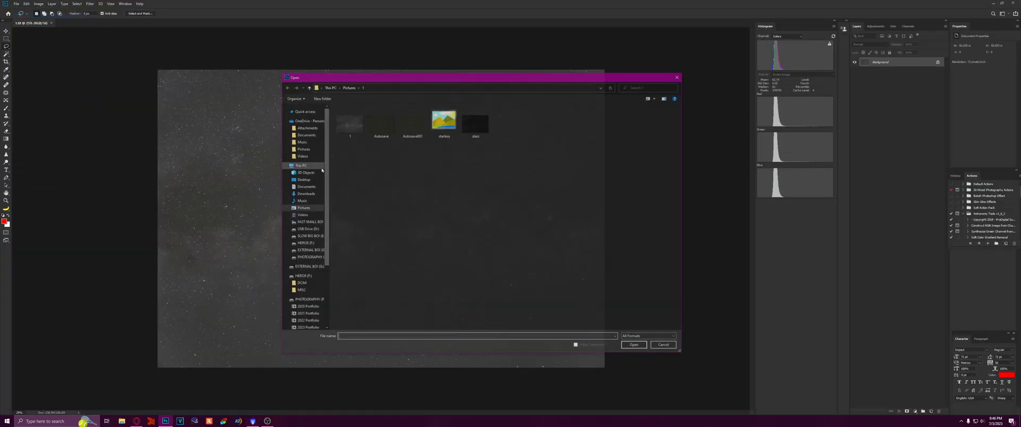
# Open the starless and stars TIFFs and select the sky around the Milky Way band.
pyautogui.click(443, 121)
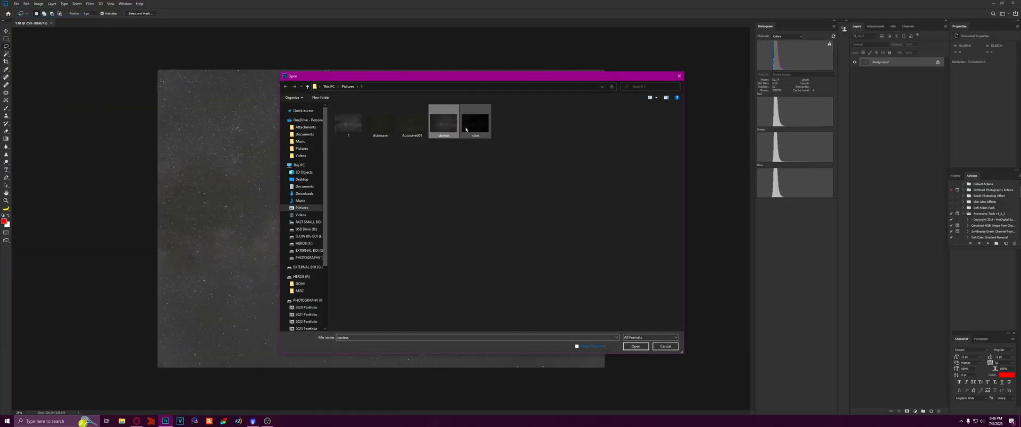
pyautogui.click(634, 347)
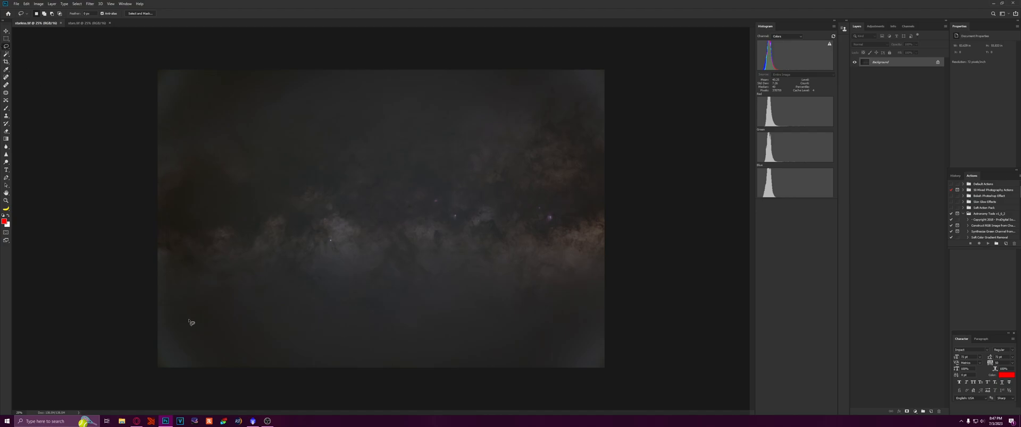
pyautogui.moveTo(207, 311)
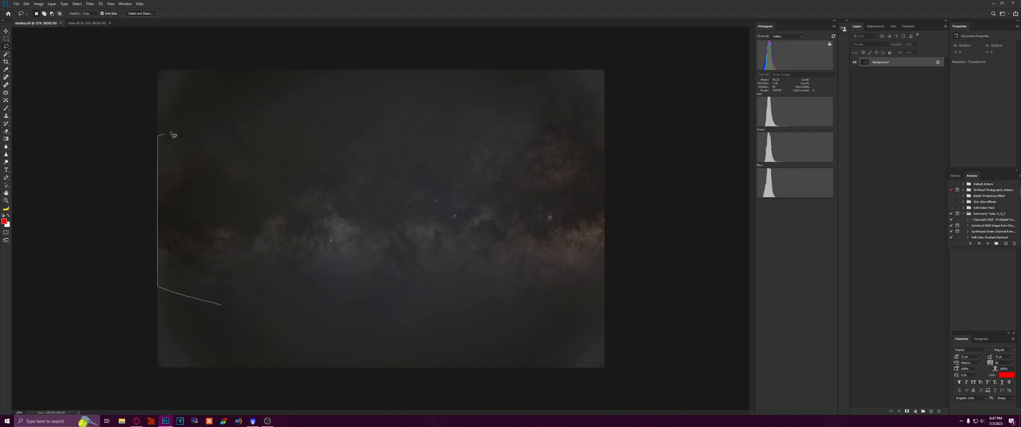
pyautogui.moveTo(170, 135); pyautogui.dragTo(594, 93)
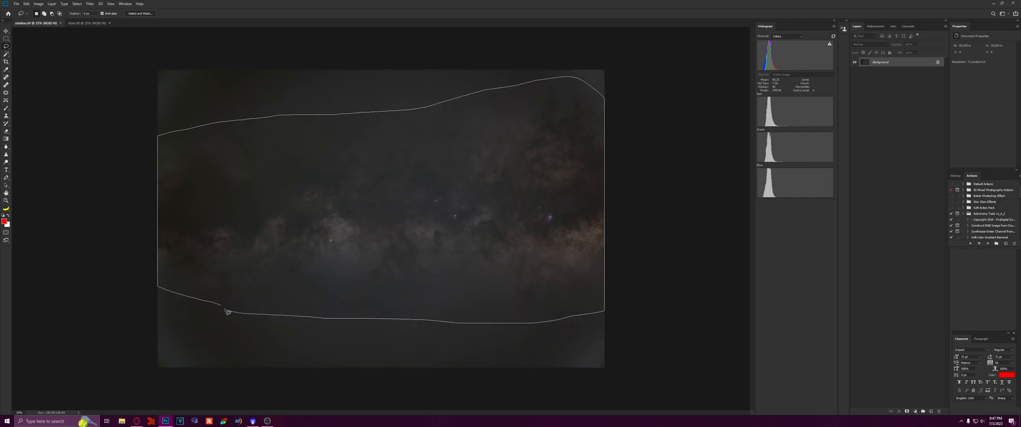
pyautogui.click(89, 4)
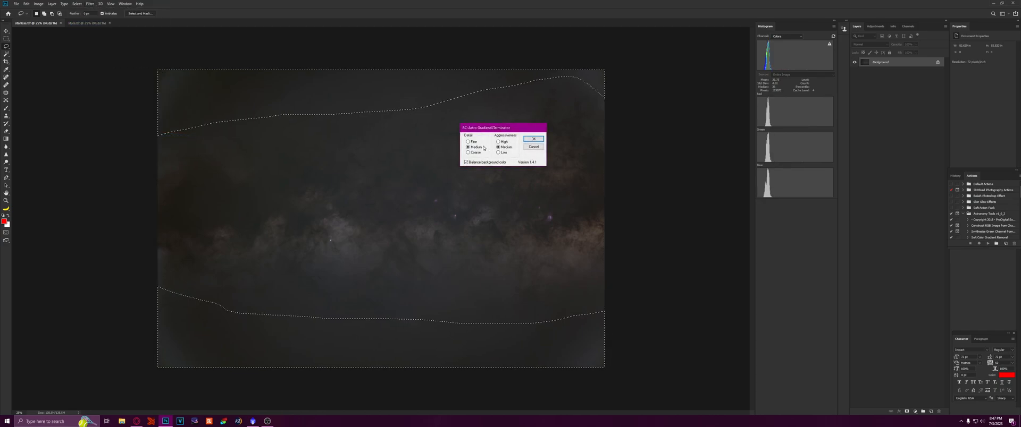
# Run GradientXTerminator with Fine detail and High aggressiveness, then move to the stars image.
pyautogui.click(497, 142)
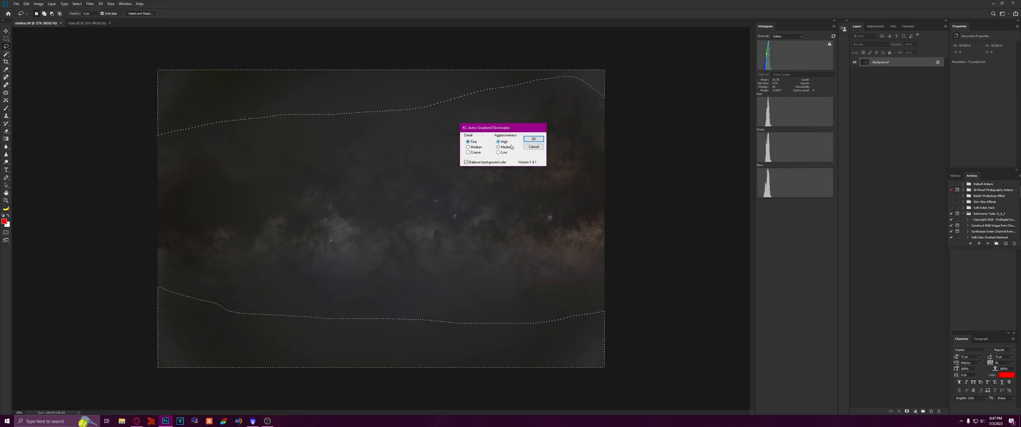
pyautogui.click(532, 139)
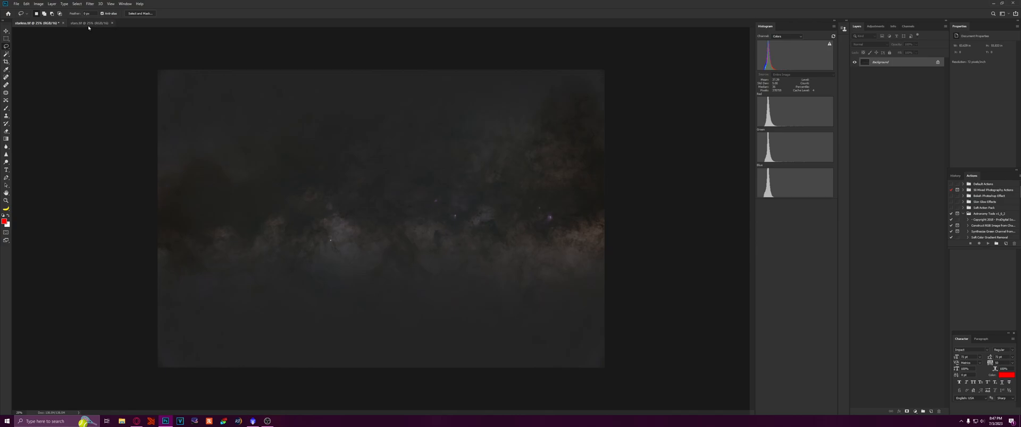
pyautogui.click(85, 22)
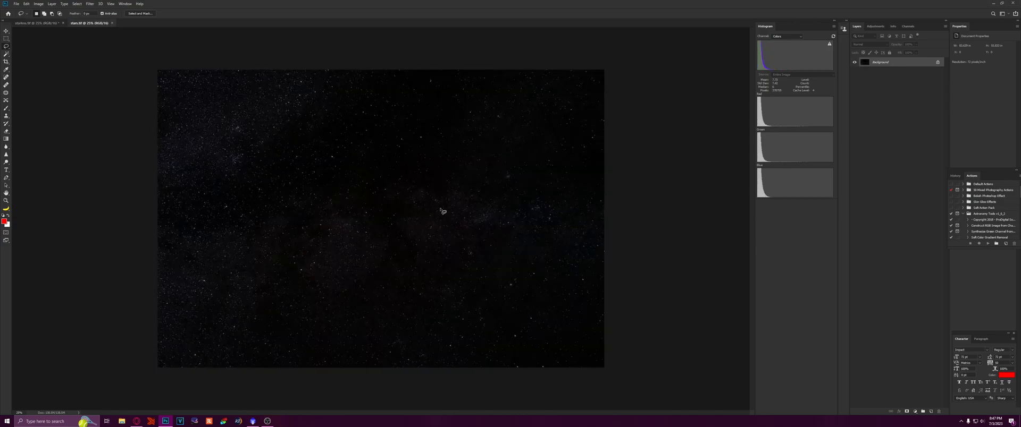
pyautogui.moveTo(518, 241)
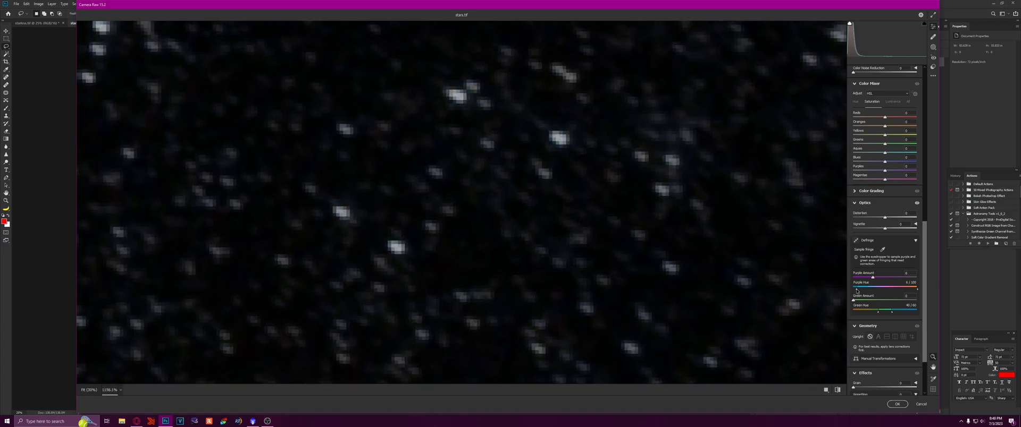
# Adjust the Camera Raw Defringe slider to remove coloured fringes around the stars.
pyautogui.moveTo(856, 289); pyautogui.dragTo(865, 290)
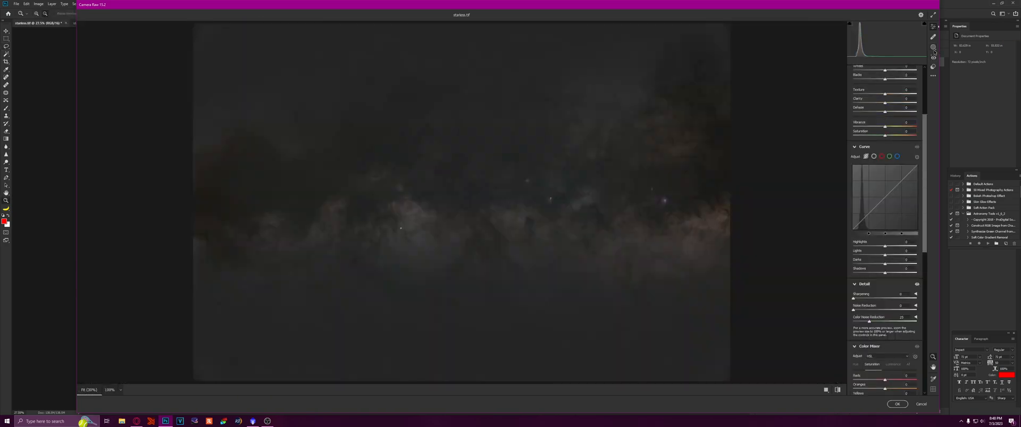
# Create a brush mask with raised Saturation over the Milky Way core and apply it.
pyautogui.click(933, 51)
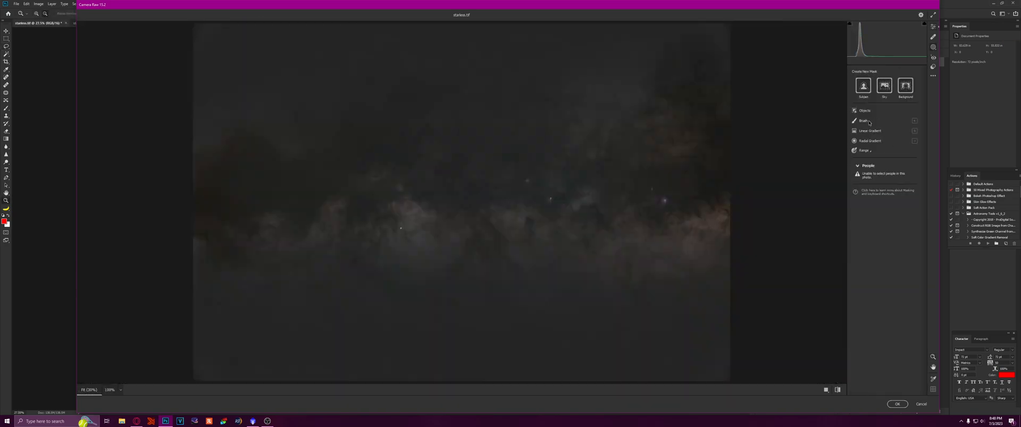
pyautogui.click(864, 122)
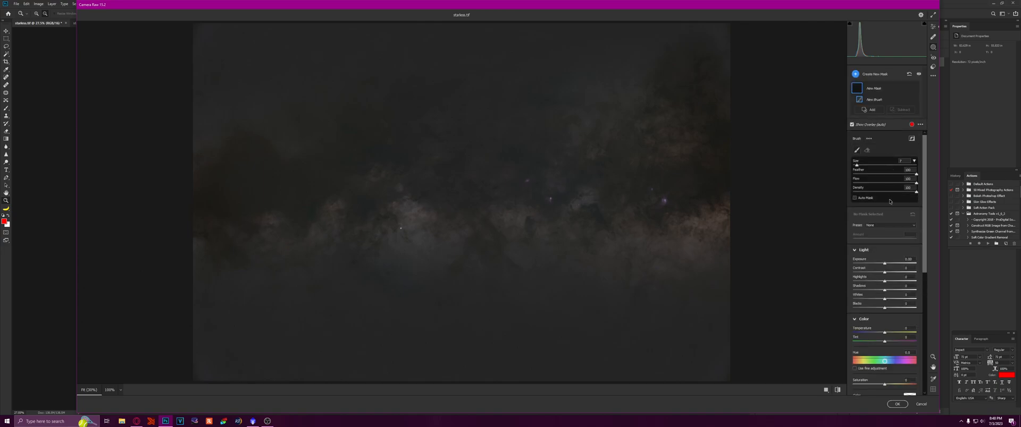
pyautogui.scroll(-3)
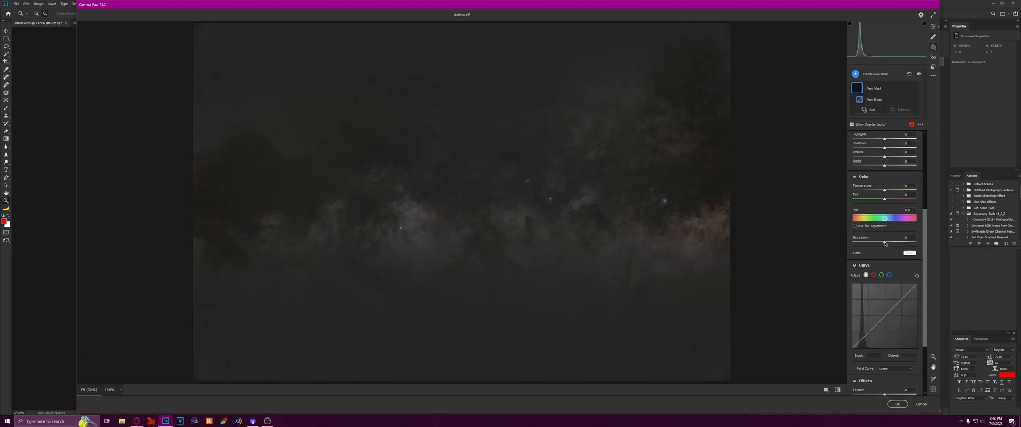
pyautogui.moveTo(883, 243); pyautogui.dragTo(904, 243)
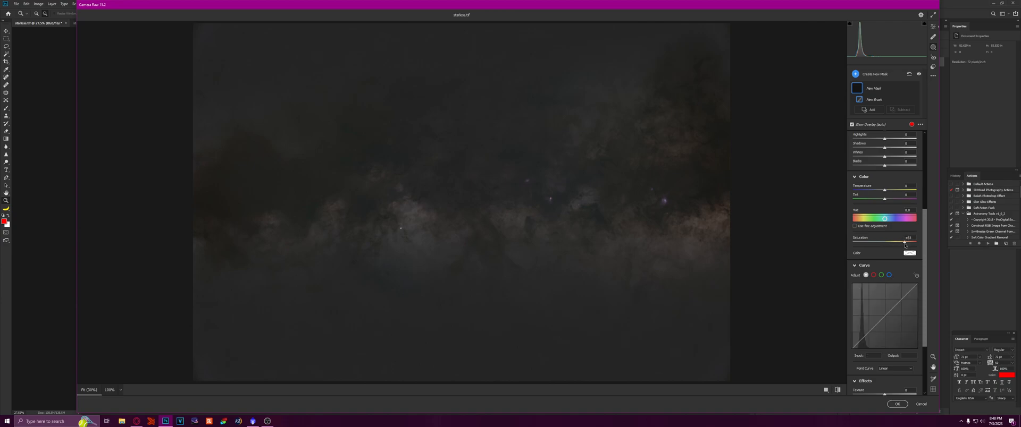
pyautogui.moveTo(707, 220)
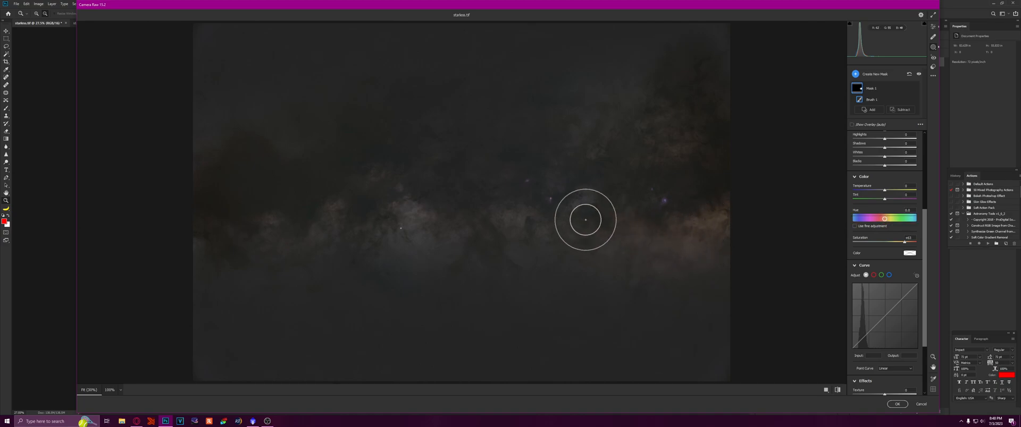
pyautogui.moveTo(636, 140)
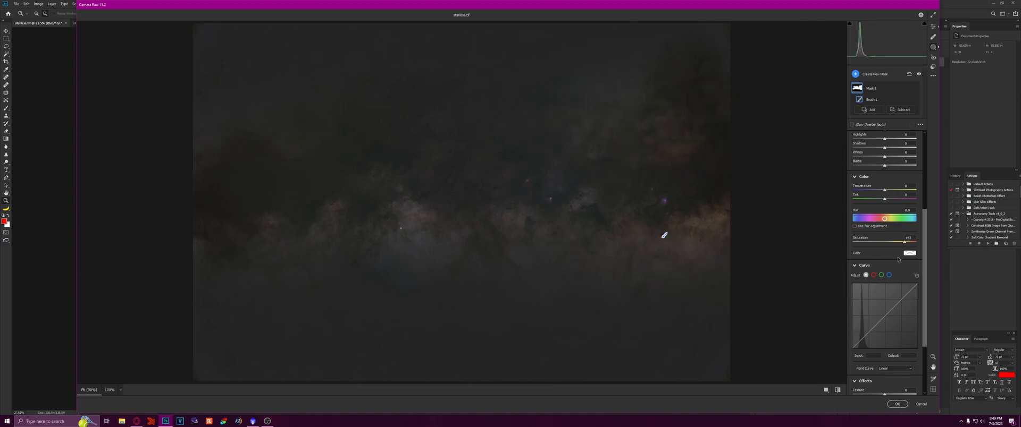
pyautogui.click(897, 404)
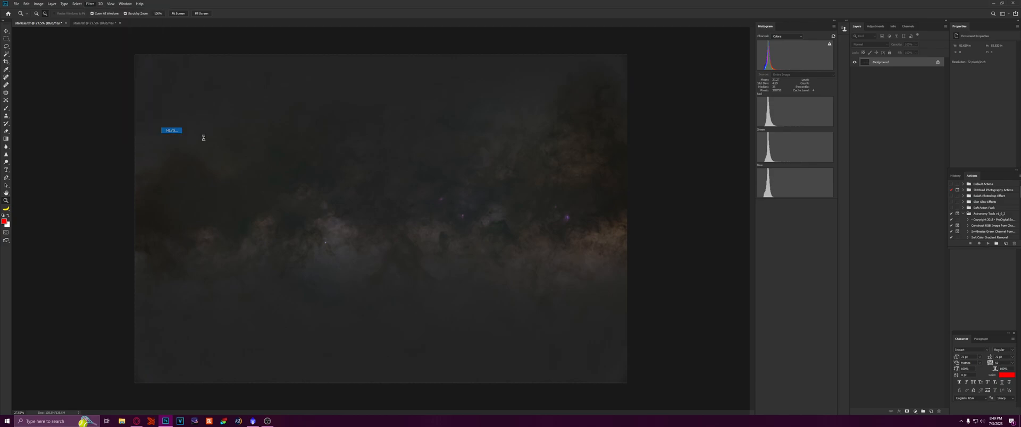
# Run the Hasta La Vista, Green filter at medium strength on the starless image.
pyautogui.click(170, 130)
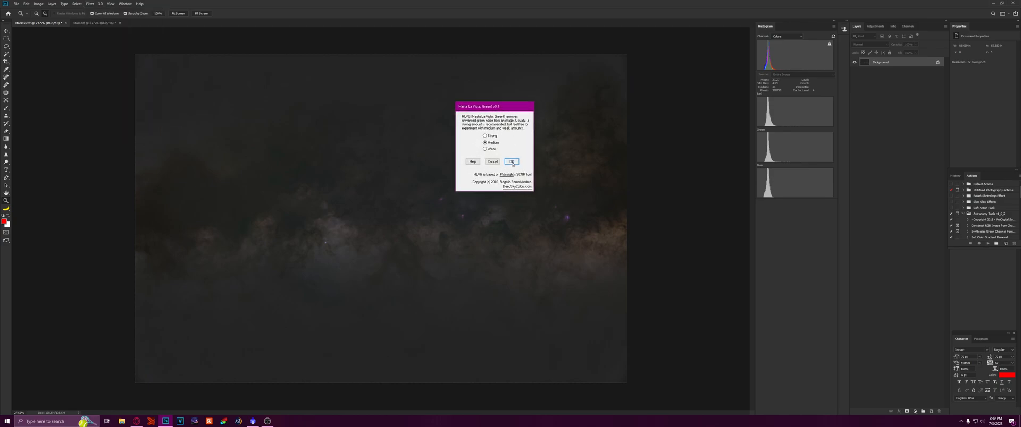
pyautogui.click(511, 162)
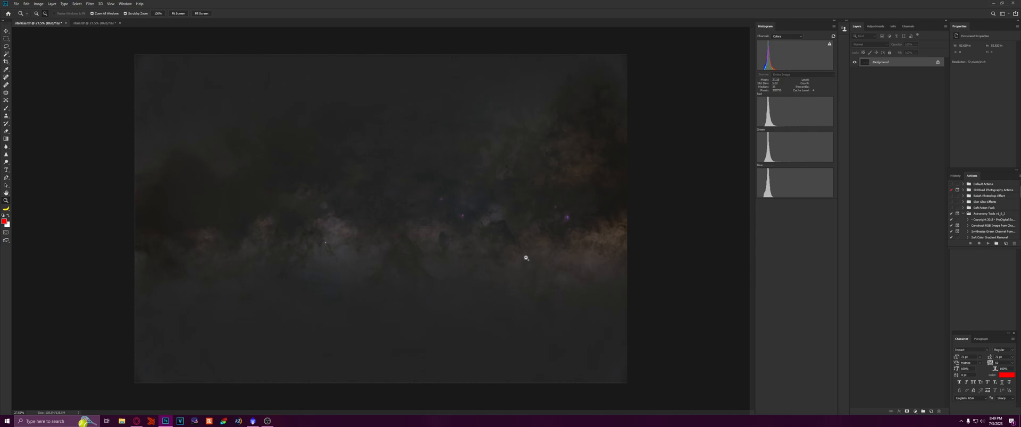
pyautogui.moveTo(191, 43)
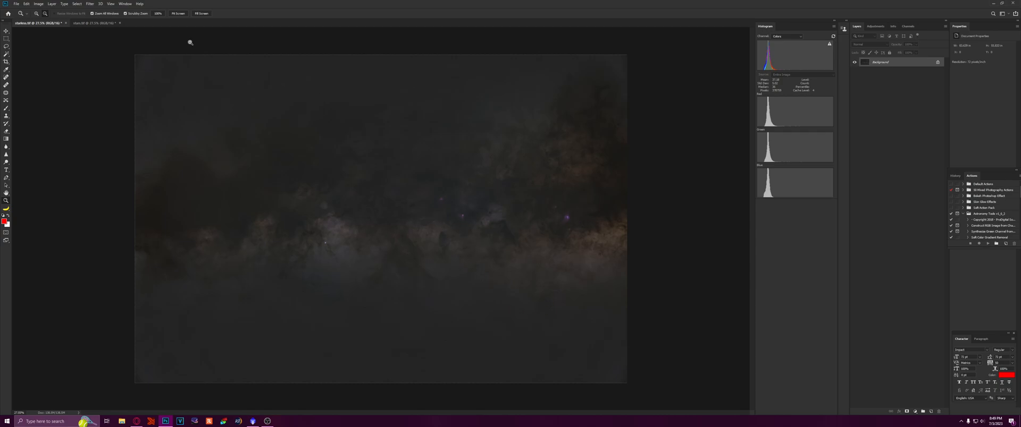
pyautogui.moveTo(140, 16)
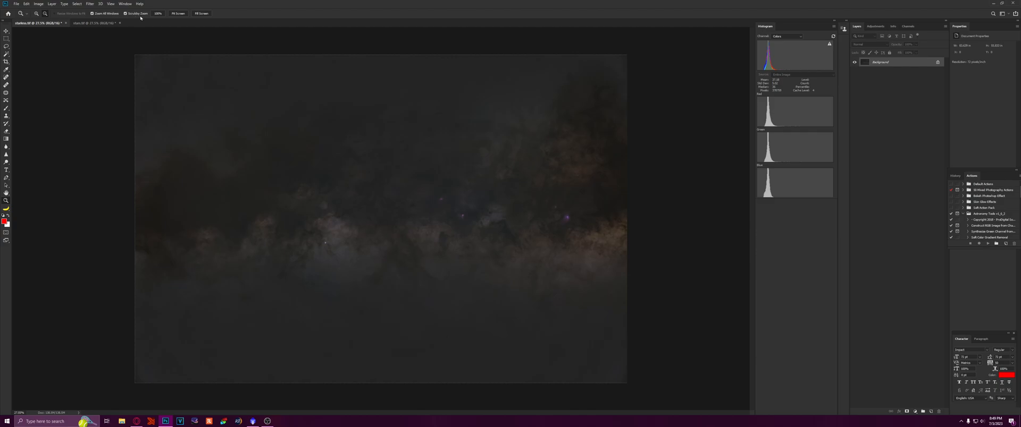
pyautogui.moveTo(428, 100)
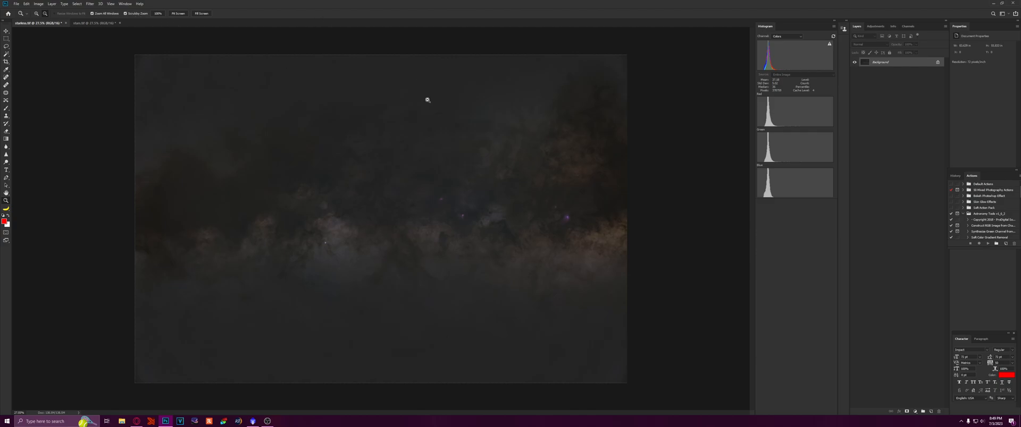
pyautogui.moveTo(536, 130)
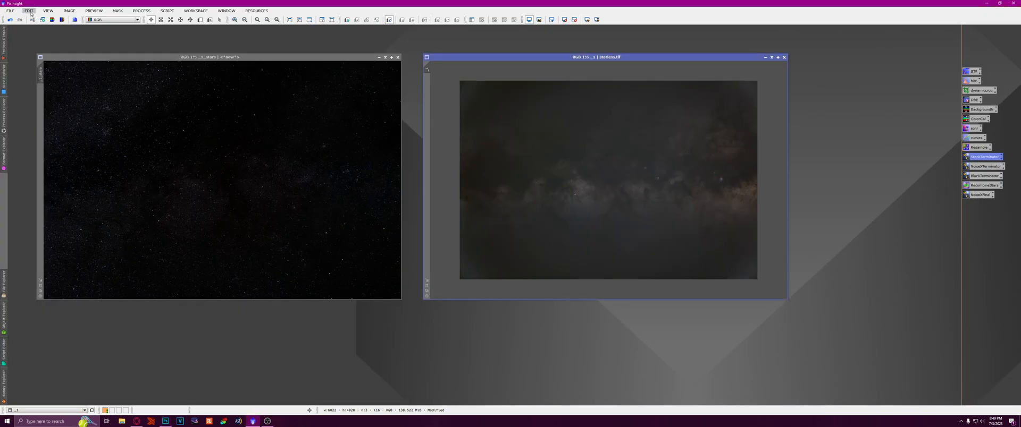
# Close the old stars and starless windows, reload starless.tif and stars.tif, and bring up the saved Curves adjustment.
pyautogui.click(396, 57)
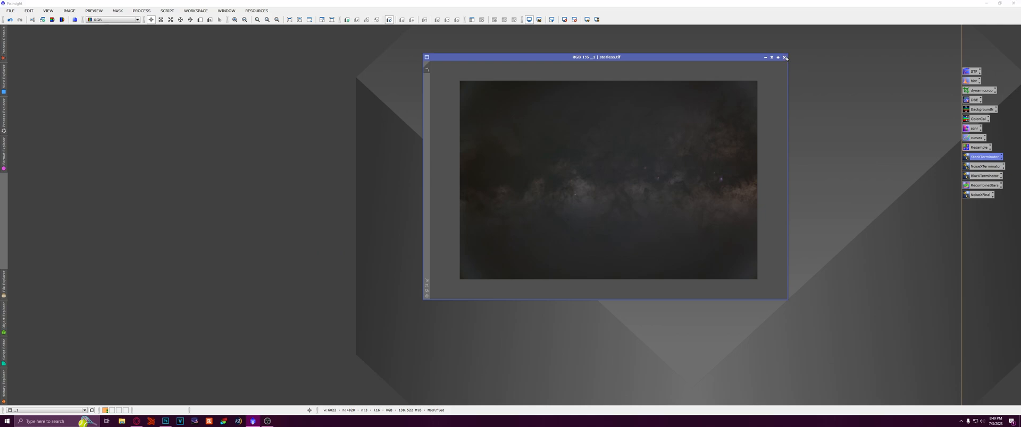
pyautogui.click(785, 58)
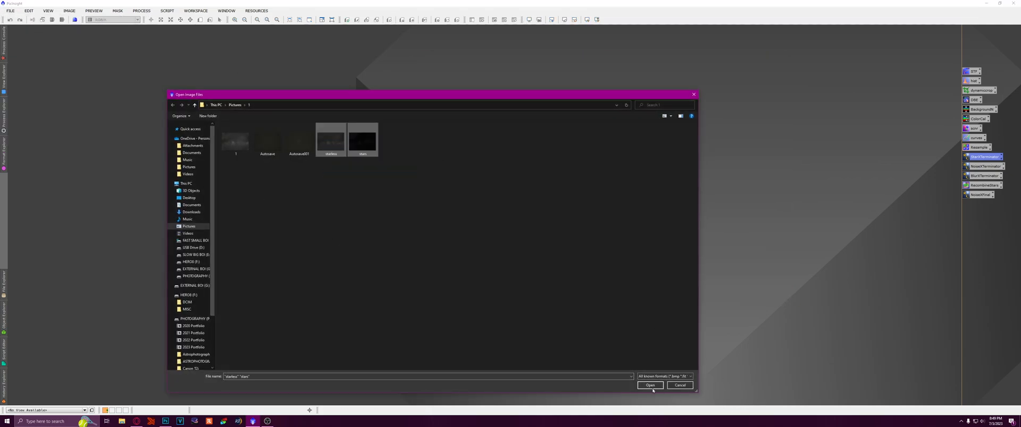
pyautogui.click(649, 385)
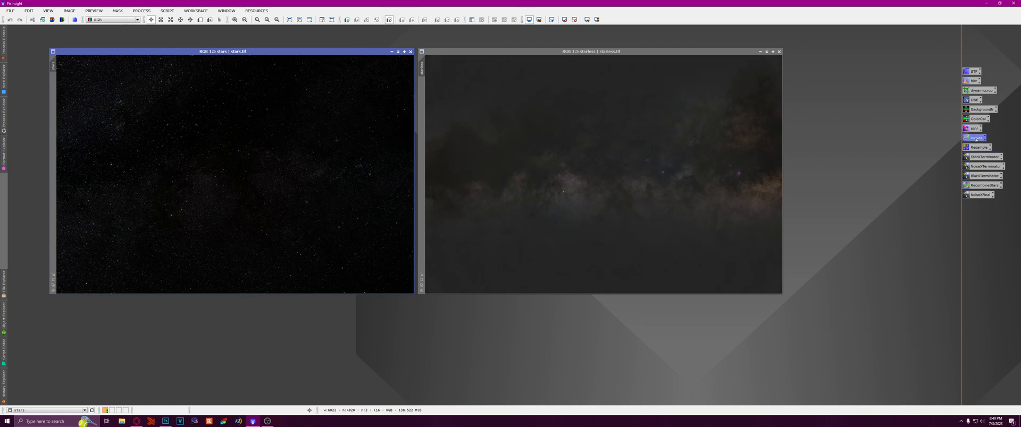
pyautogui.doubleClick(975, 137)
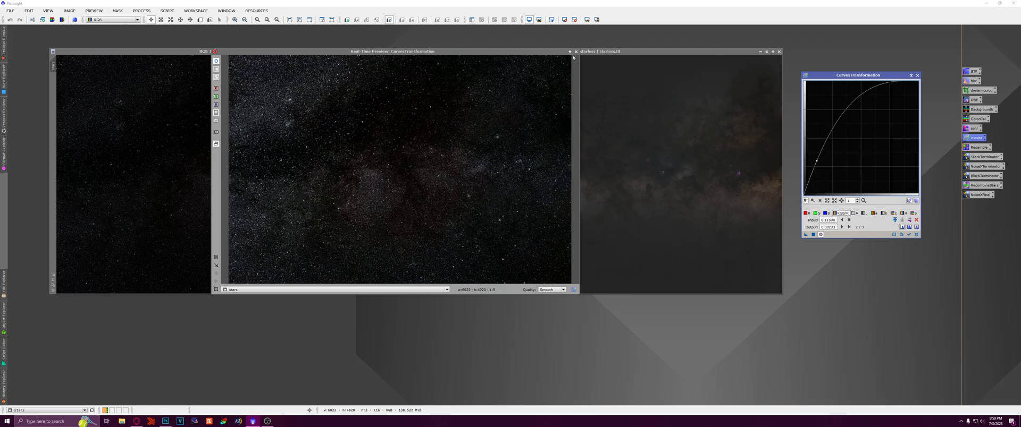
# Apply a brightening curve to stars.tif and a contrast S-curve to starless.tif.
pyautogui.click(574, 51)
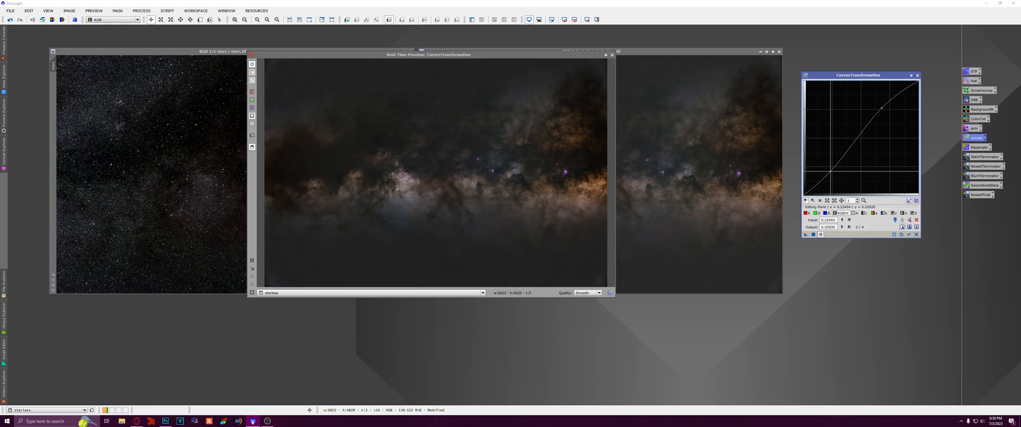
pyautogui.moveTo(880, 107); pyautogui.dragTo(883, 108)
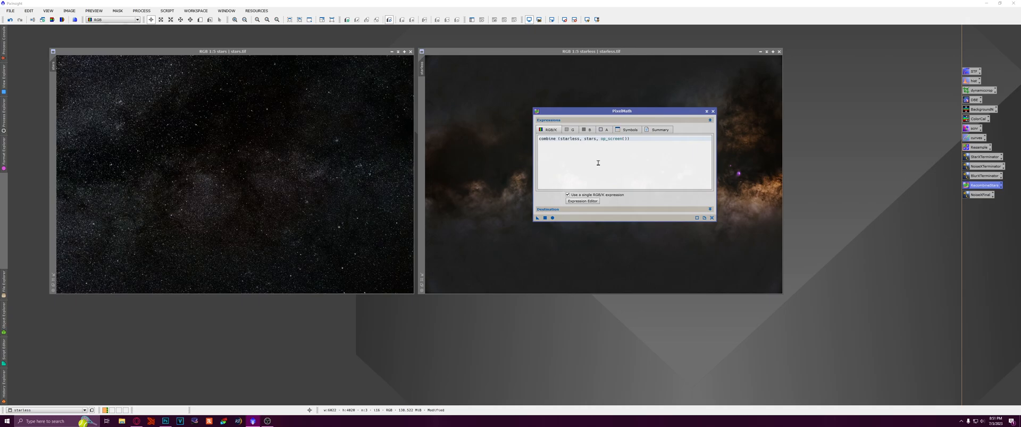
# Execute PixelMath combine(starless, stars, op_screen()) into a new image, then close the stars window.
pyautogui.moveTo(620, 111); pyautogui.dragTo(545, 105)
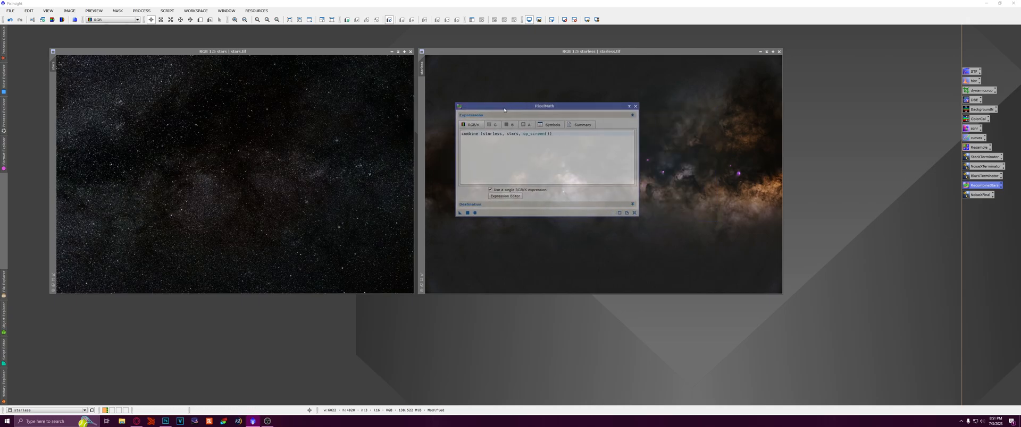
pyautogui.moveTo(545, 105); pyautogui.dragTo(687, 98)
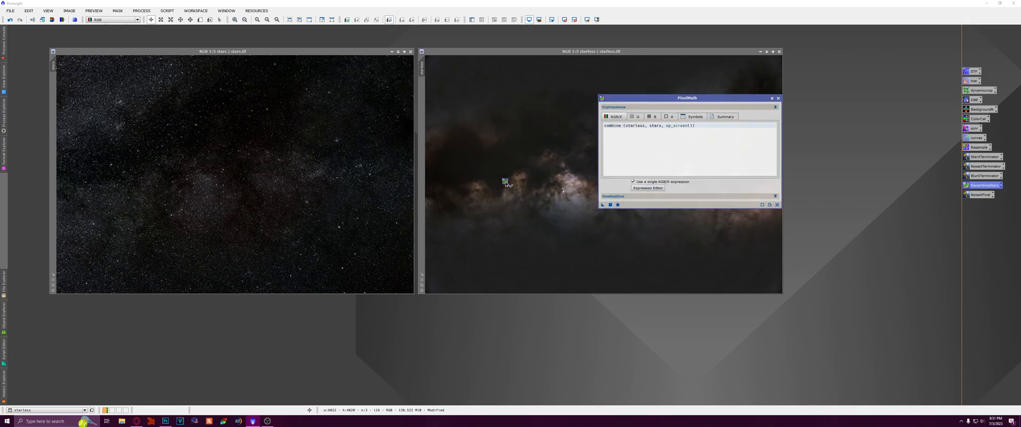
pyautogui.click(602, 205)
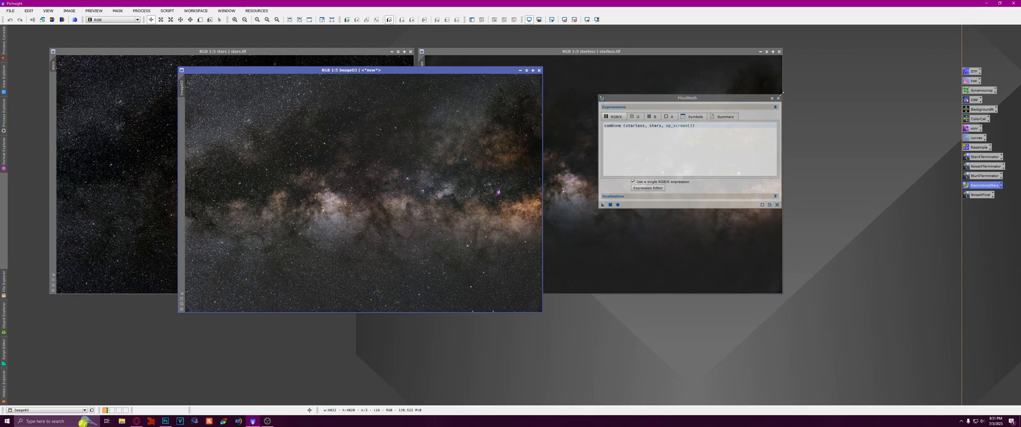
pyautogui.moveTo(366, 180)
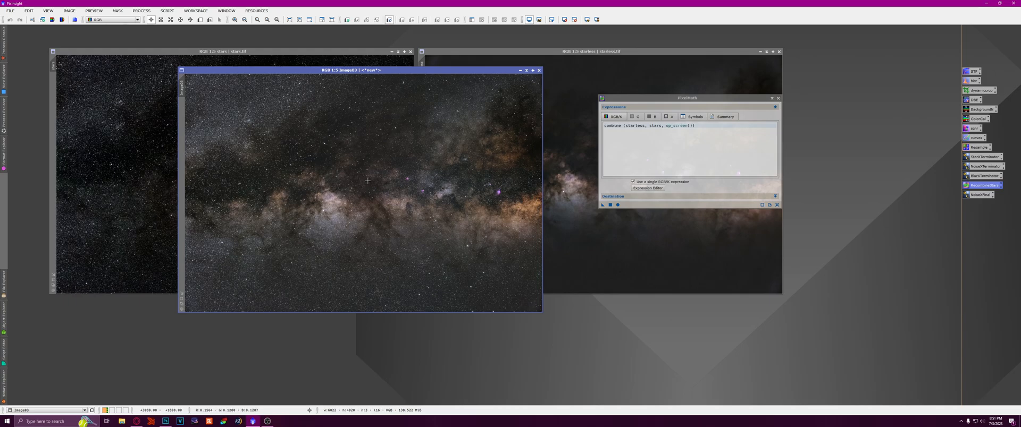
pyautogui.moveTo(247, 160)
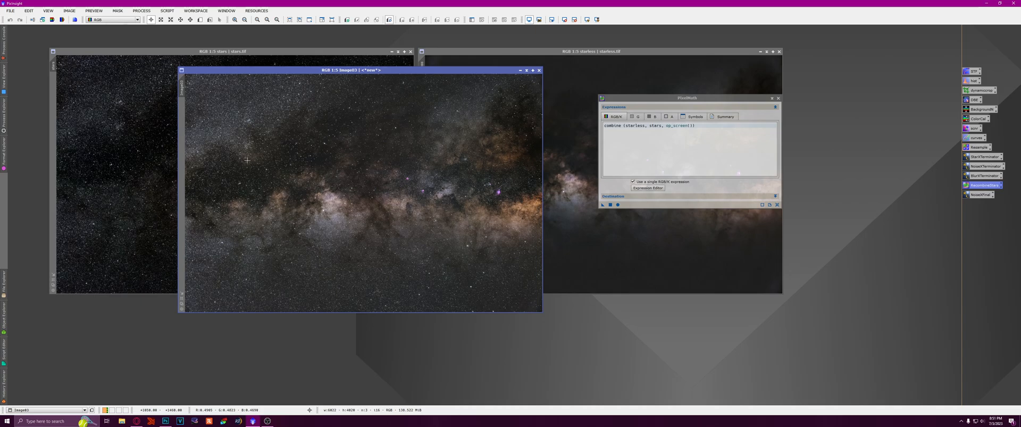
pyautogui.moveTo(479, 204)
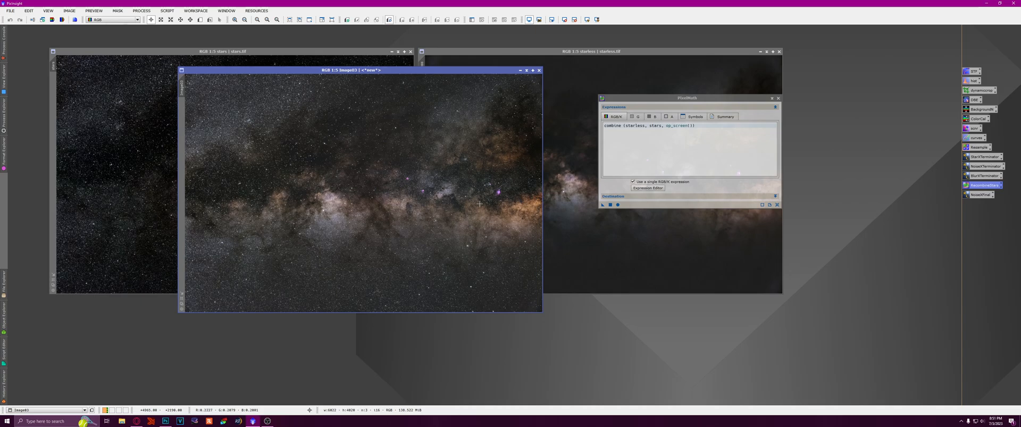
pyautogui.moveTo(382, 264)
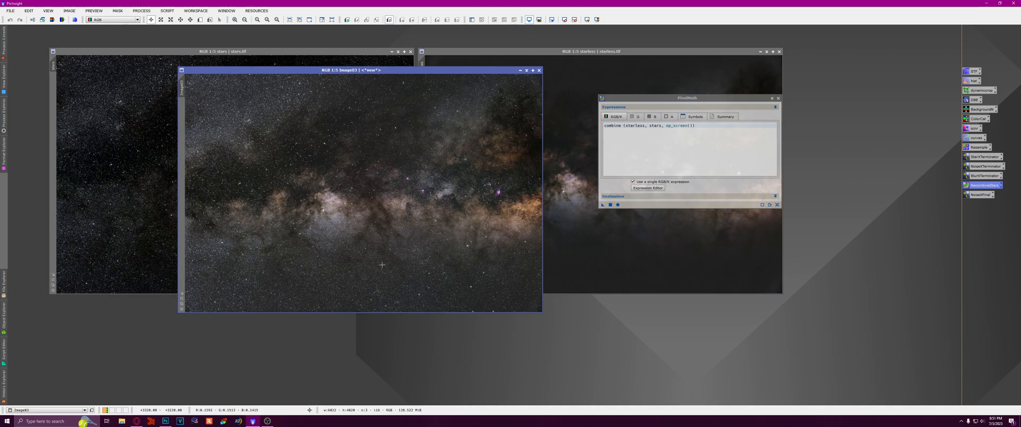
pyautogui.moveTo(365, 171)
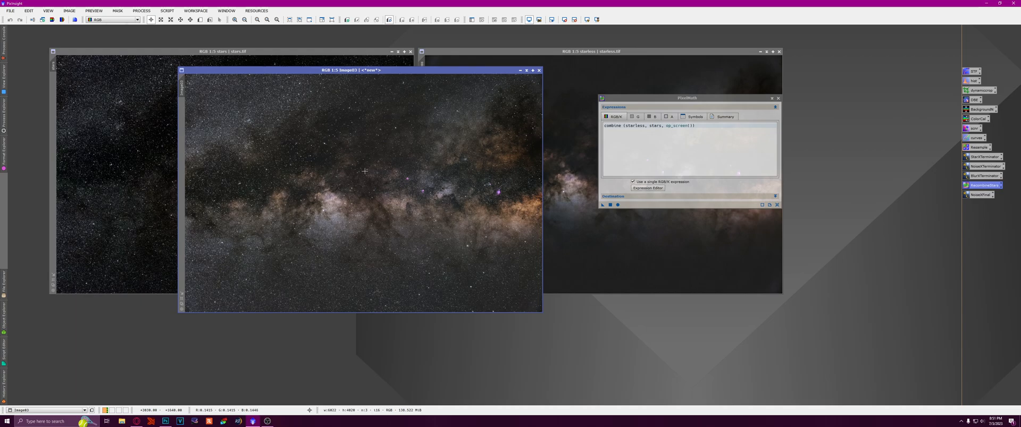
pyautogui.moveTo(384, 129)
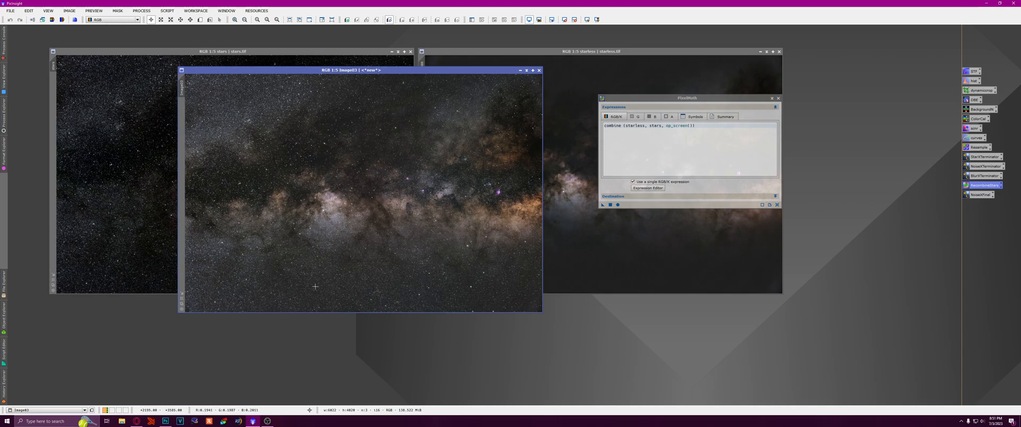
pyautogui.moveTo(385, 178)
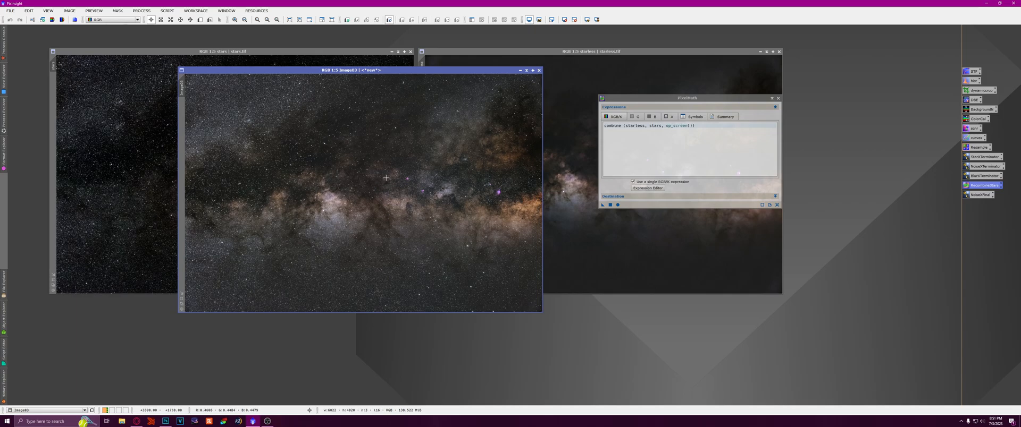
pyautogui.moveTo(464, 174)
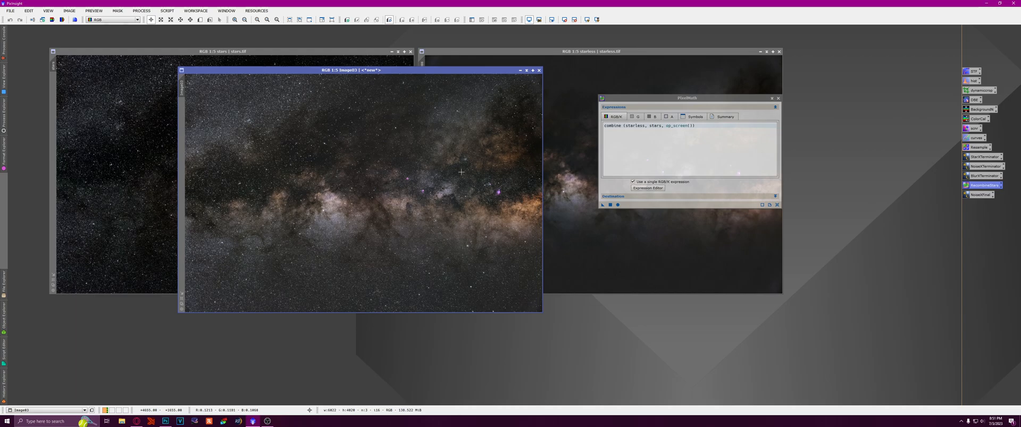
pyautogui.moveTo(383, 174)
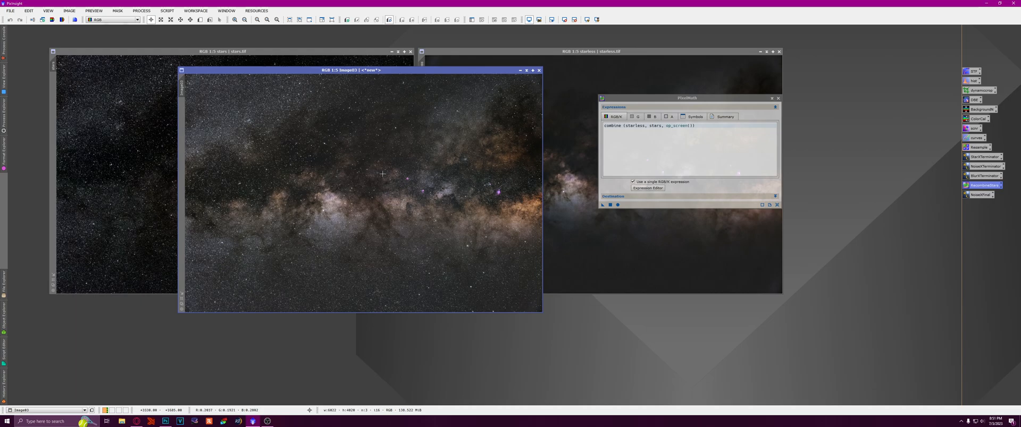
pyautogui.moveTo(452, 74)
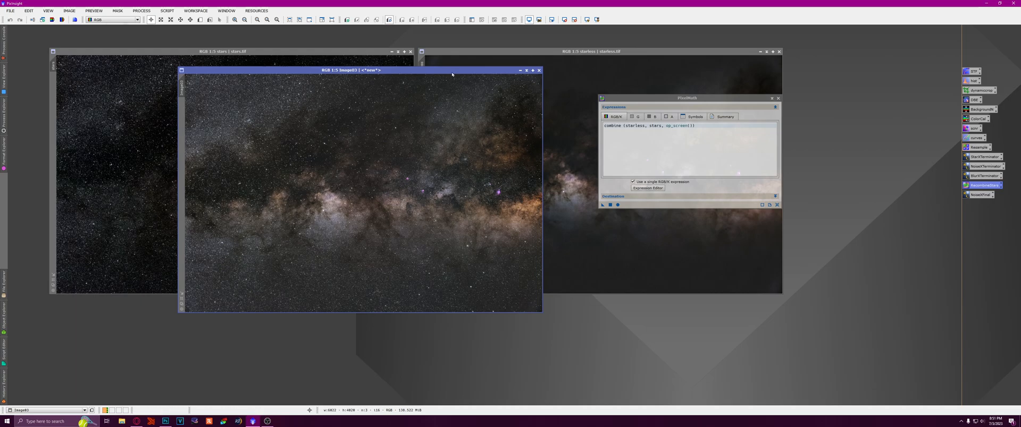
pyautogui.moveTo(580, 117)
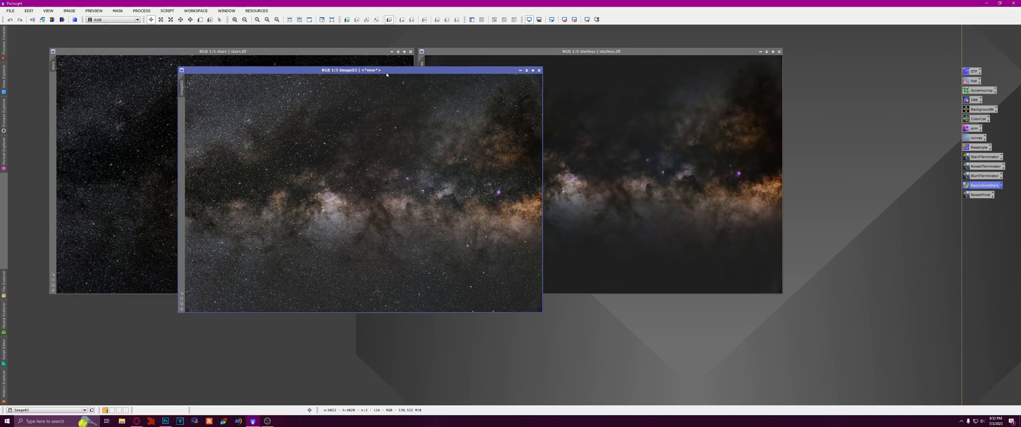
pyautogui.click(539, 69)
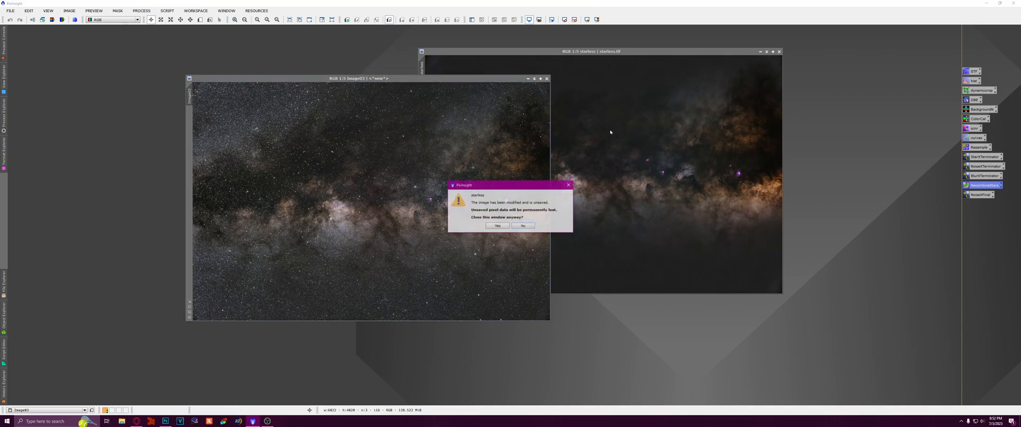
# Discard the starless image and enlarge the combined Milky Way window.
pyautogui.click(497, 225)
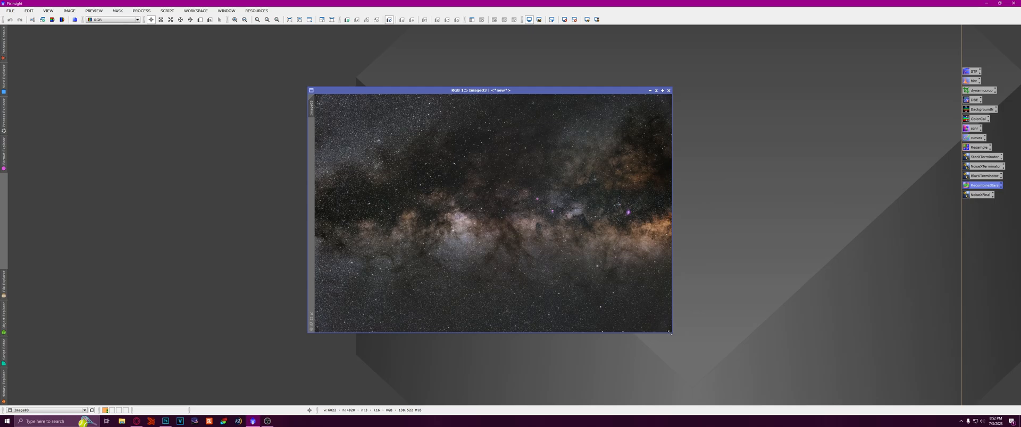
pyautogui.moveTo(481, 89); pyautogui.dragTo(503, 90)
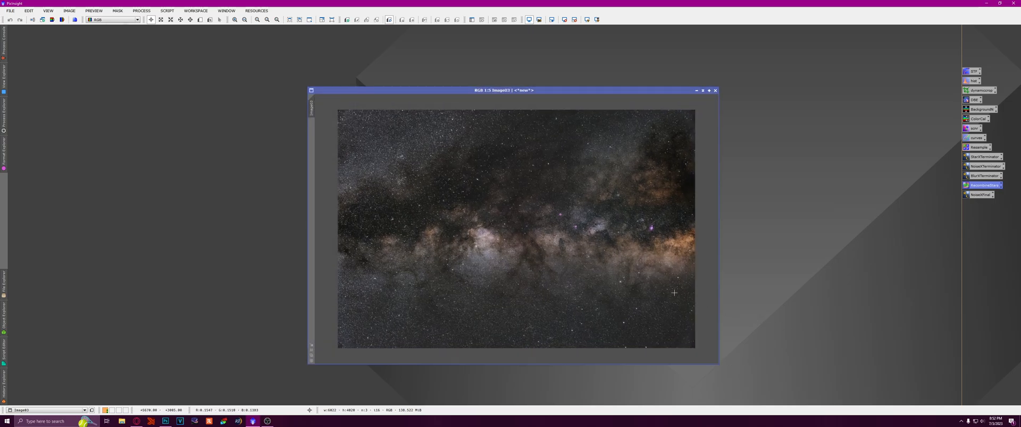
pyautogui.moveTo(574, 213)
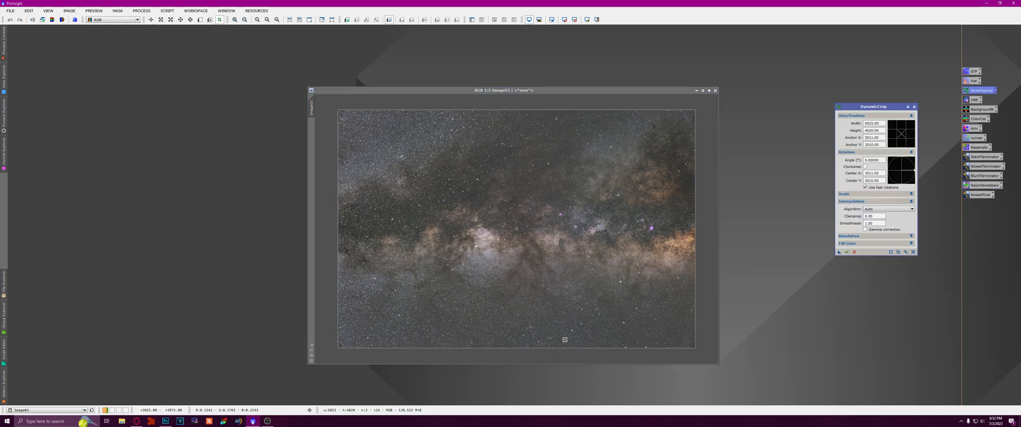
pyautogui.moveTo(564, 339); pyautogui.dragTo(583, 334)
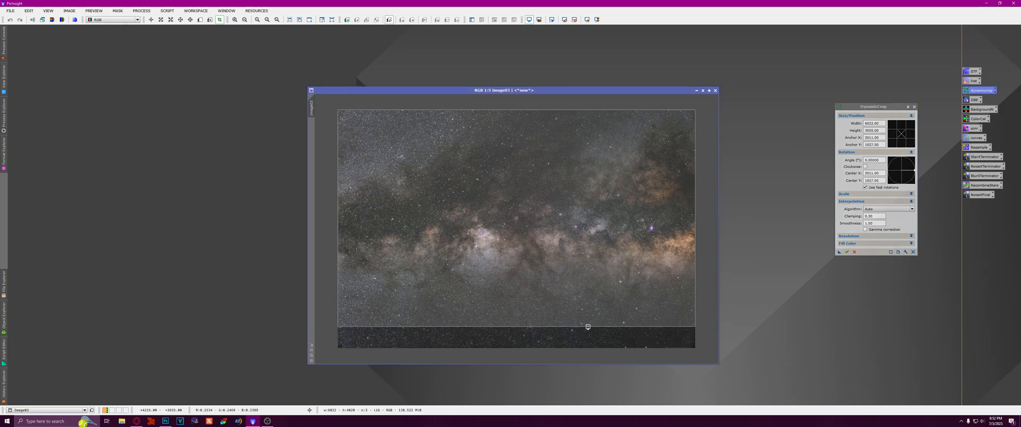
pyautogui.moveTo(586, 326); pyautogui.dragTo(590, 324)
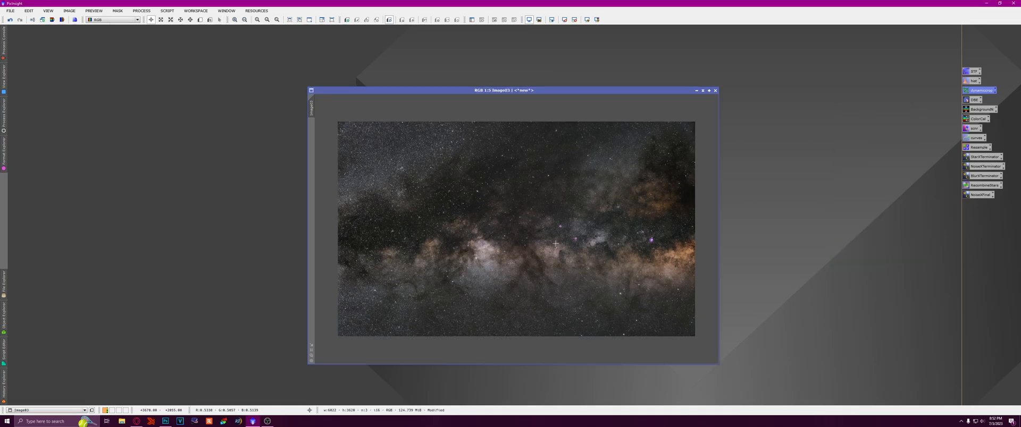
pyautogui.click(234, 19)
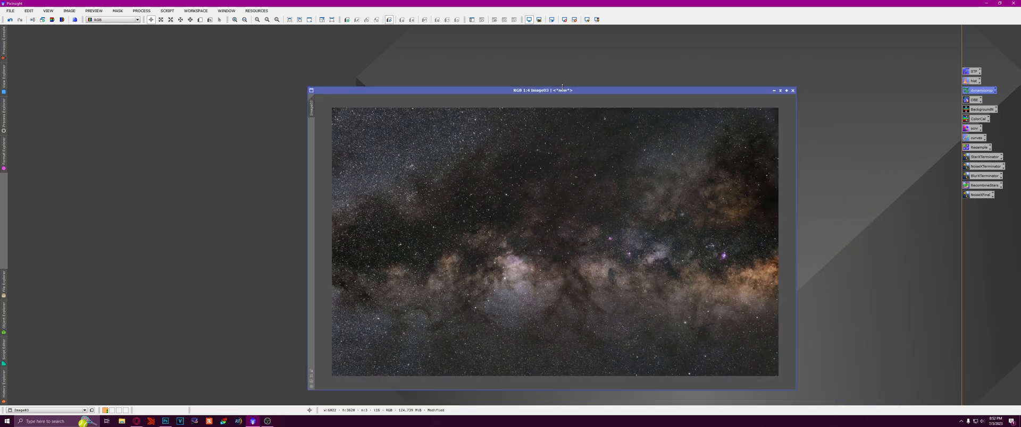
pyautogui.moveTo(541, 90); pyautogui.dragTo(456, 60)
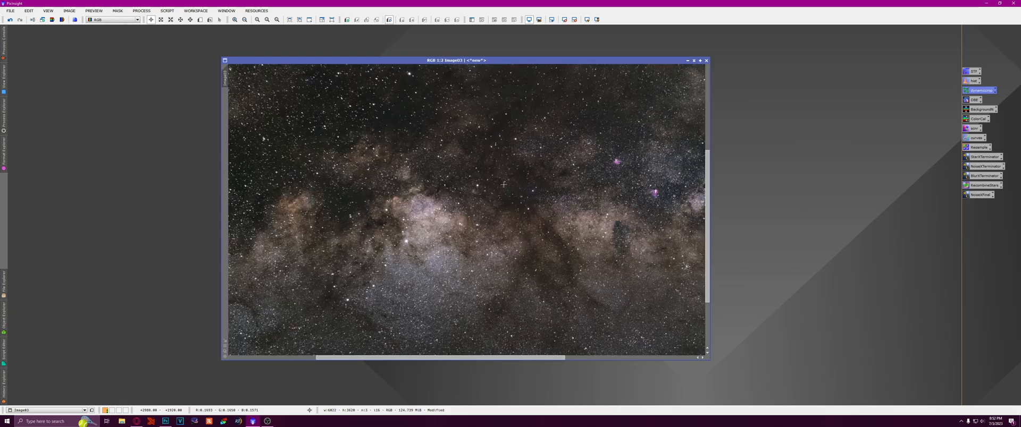
# Bring up NoiseXTerminator at Denoise 0.90 and Detail 0.15 and make room for the image.
pyautogui.click(234, 19)
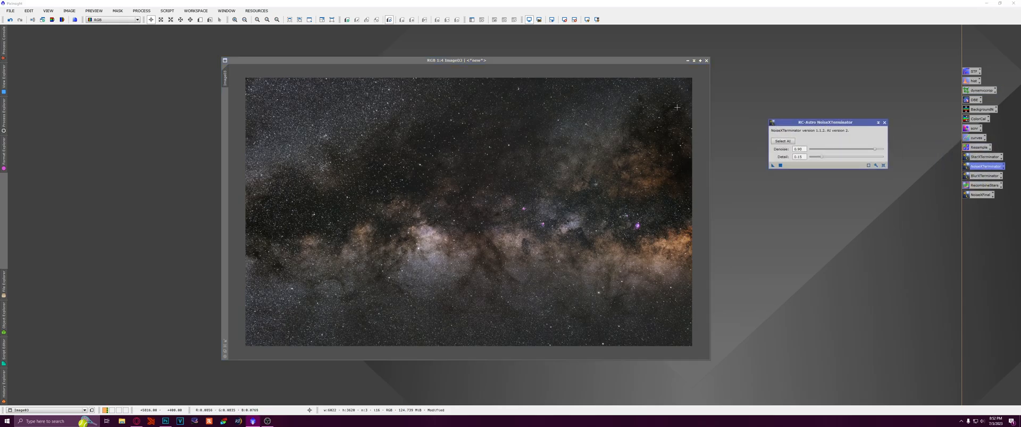
pyautogui.moveTo(414, 203)
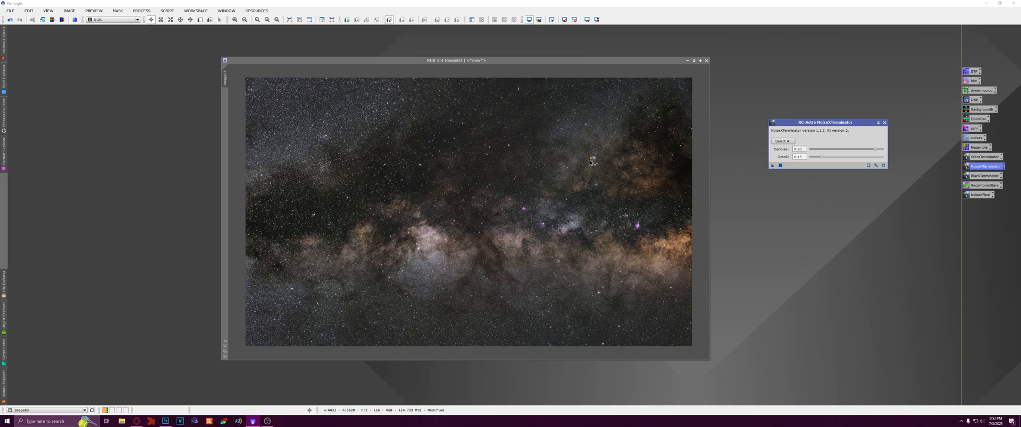
pyautogui.moveTo(440, 207)
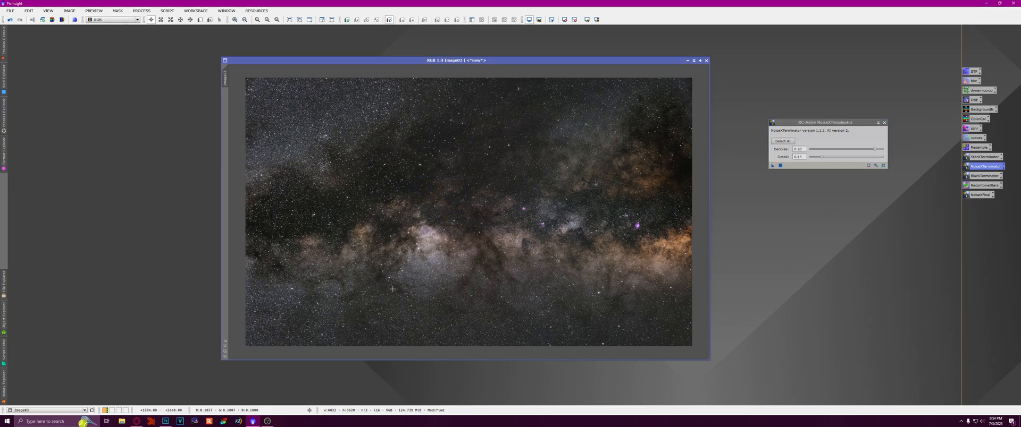
pyautogui.moveTo(497, 295)
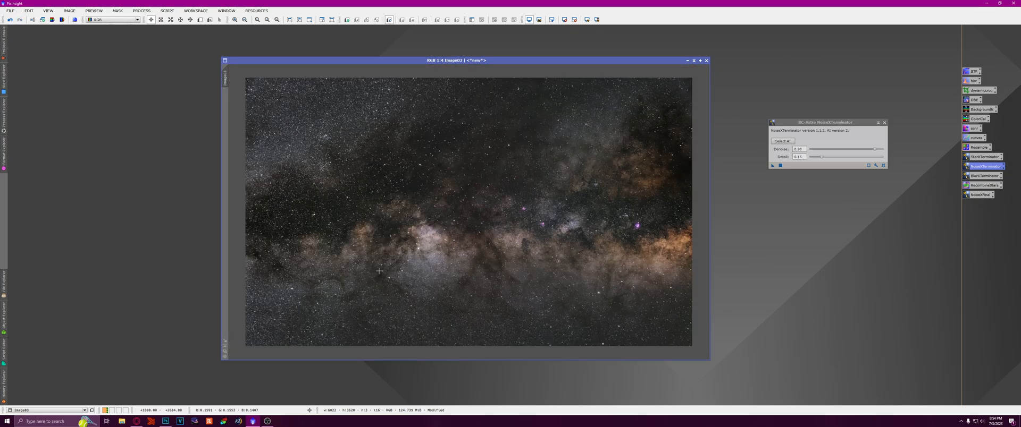
pyautogui.moveTo(454, 60); pyautogui.dragTo(389, 63)
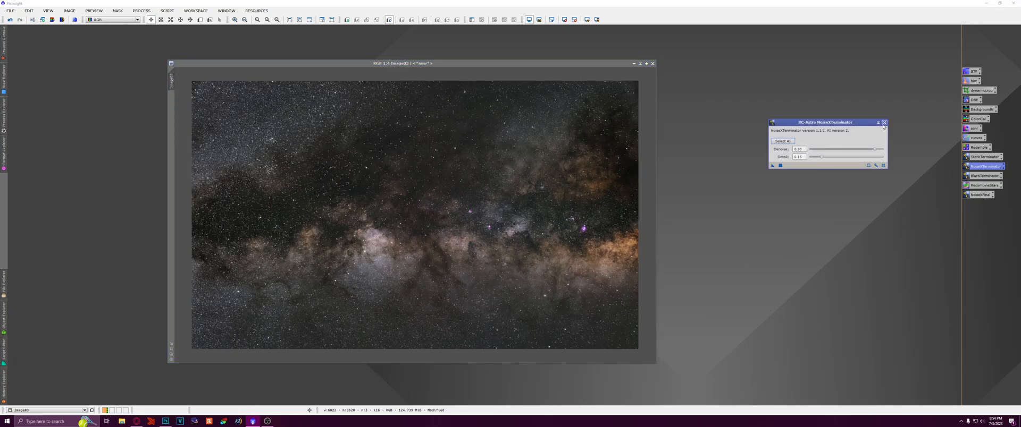
pyautogui.moveTo(459, 160)
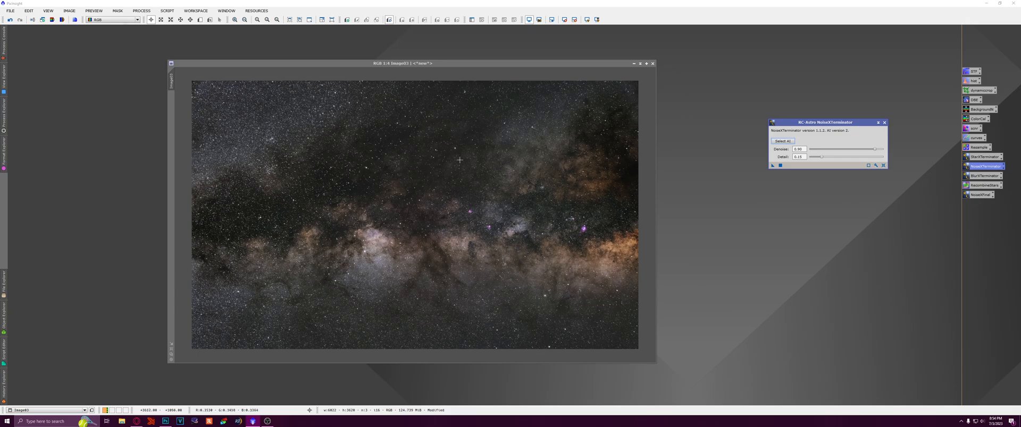
pyautogui.moveTo(443, 177)
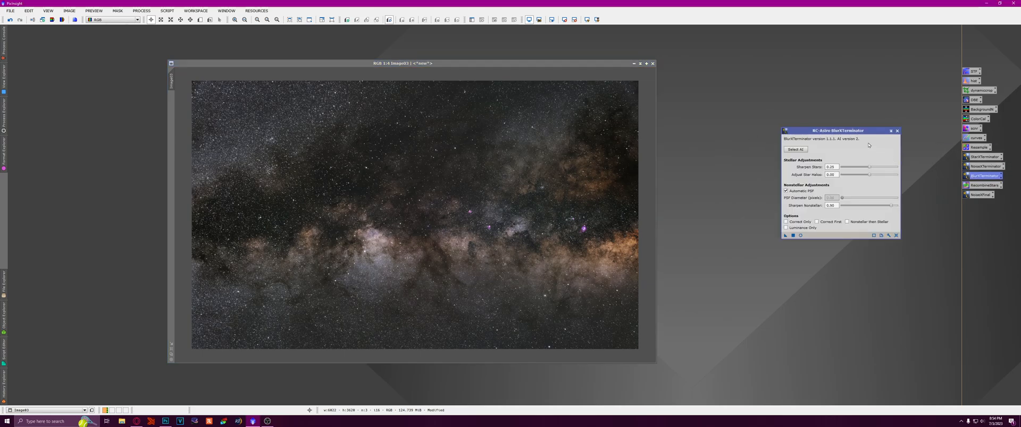
# Reposition the BlurXTerminator dialog and extract a grayscale luminance copy of the image.
pyautogui.moveTo(840, 129); pyautogui.dragTo(817, 144)
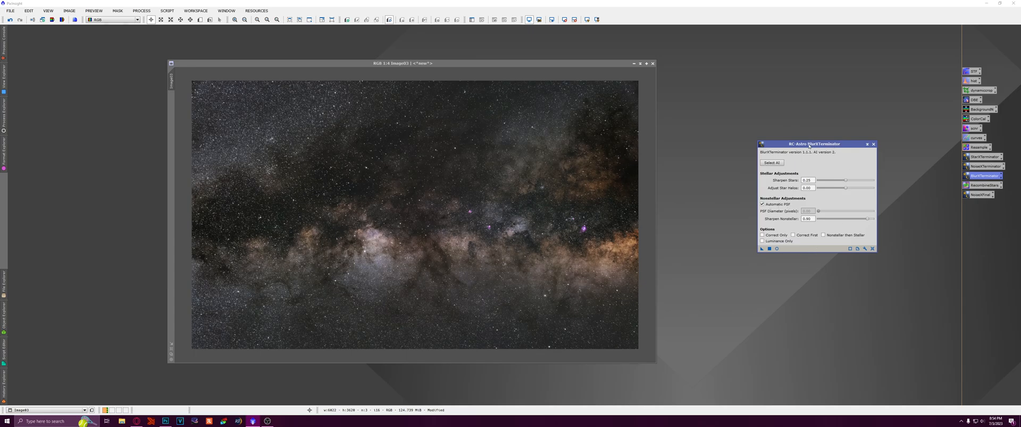
pyautogui.moveTo(402, 63); pyautogui.dragTo(468, 74)
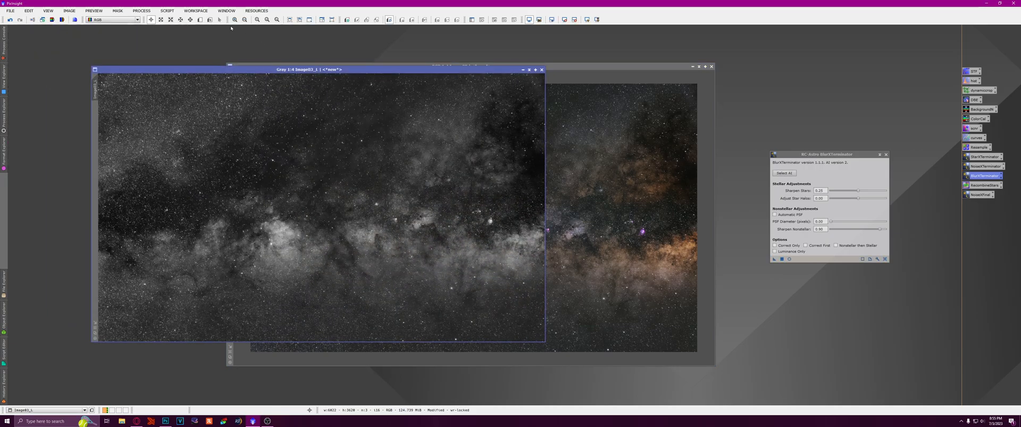
# Run the FWHMEccentricity script on the grayscale copy, measuring a median FWHM of 2.597 px.
pyautogui.click(167, 11)
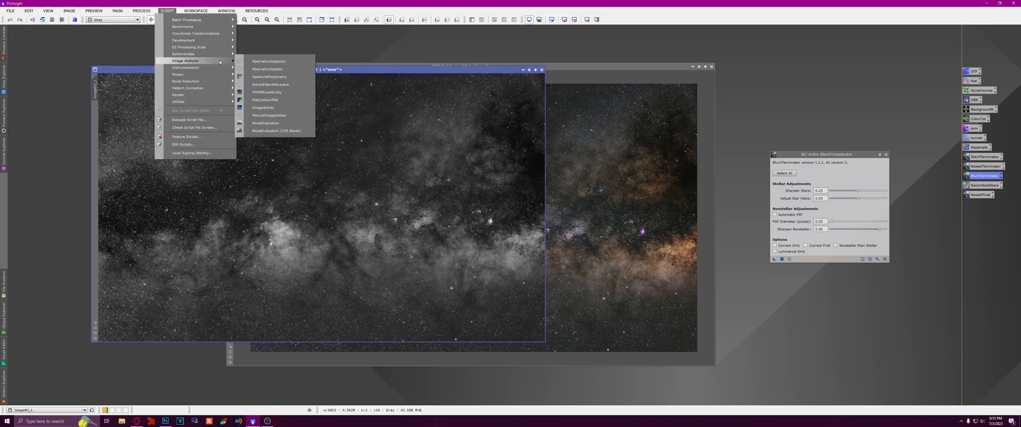
pyautogui.moveTo(266, 91)
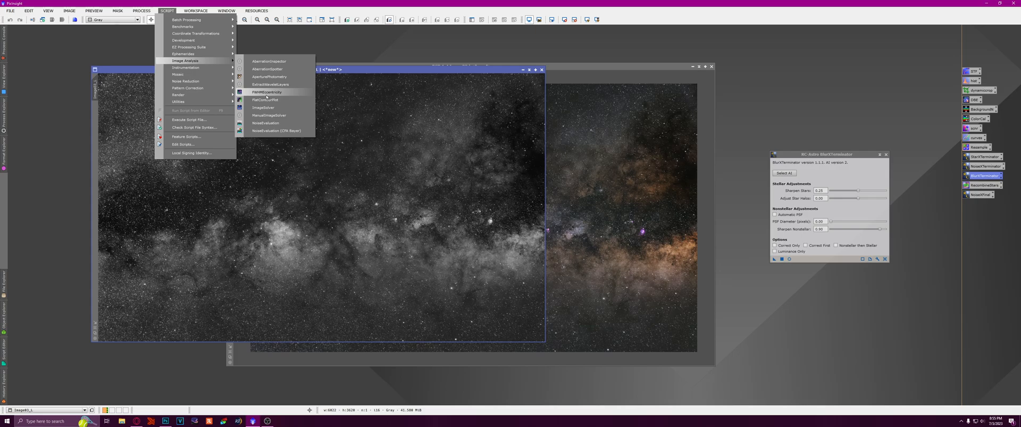
pyautogui.click(267, 91)
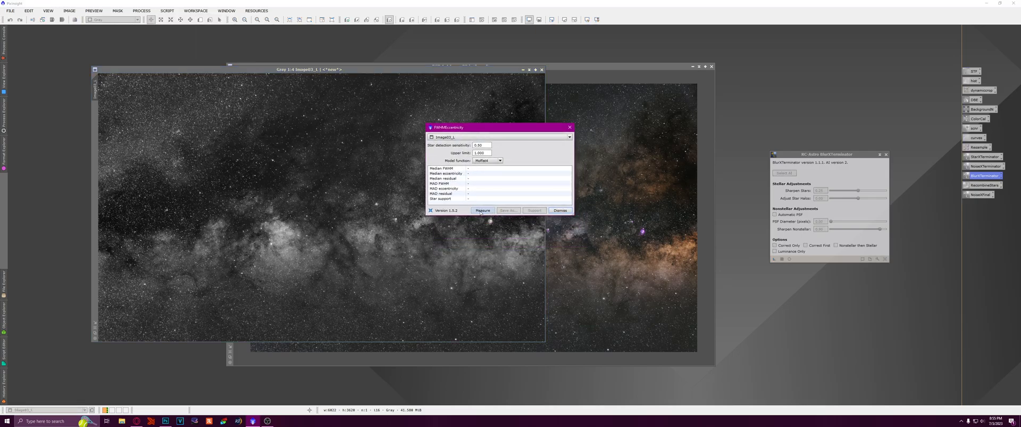
pyautogui.click(481, 210)
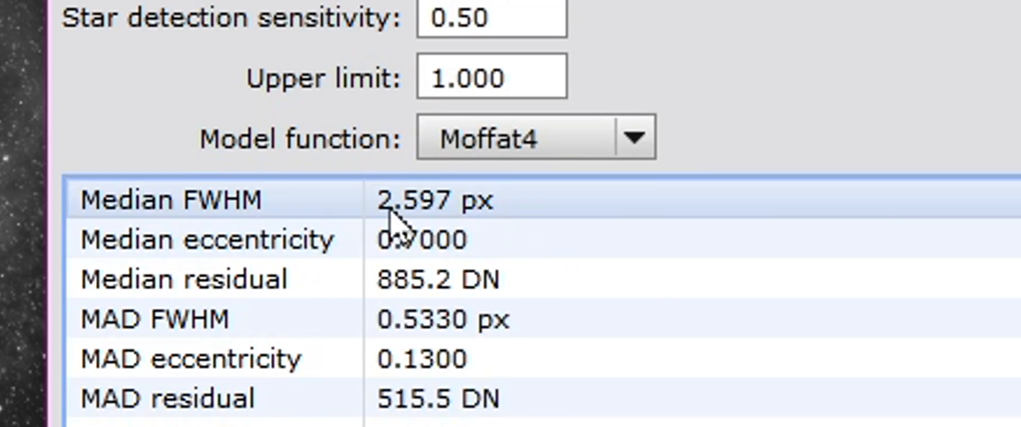
pyautogui.moveTo(417, 237)
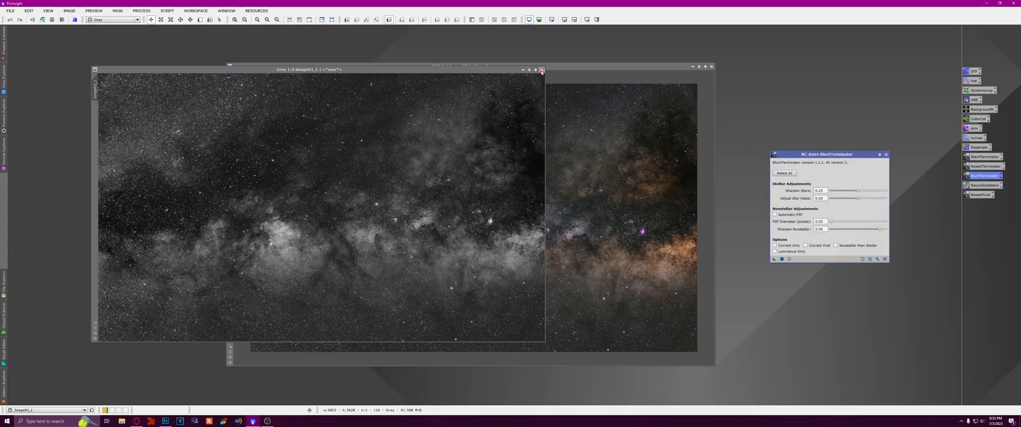
# Close the grayscale copy and set BlurXTerminator to a 2.6 px PSF diameter with lowered star sharpening.
pyautogui.click(541, 69)
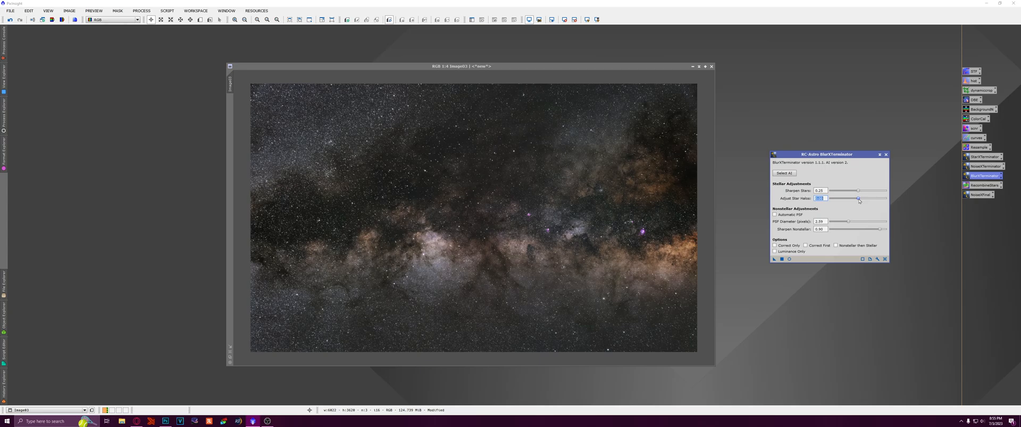
pyautogui.moveTo(885, 198); pyautogui.dragTo(858, 198)
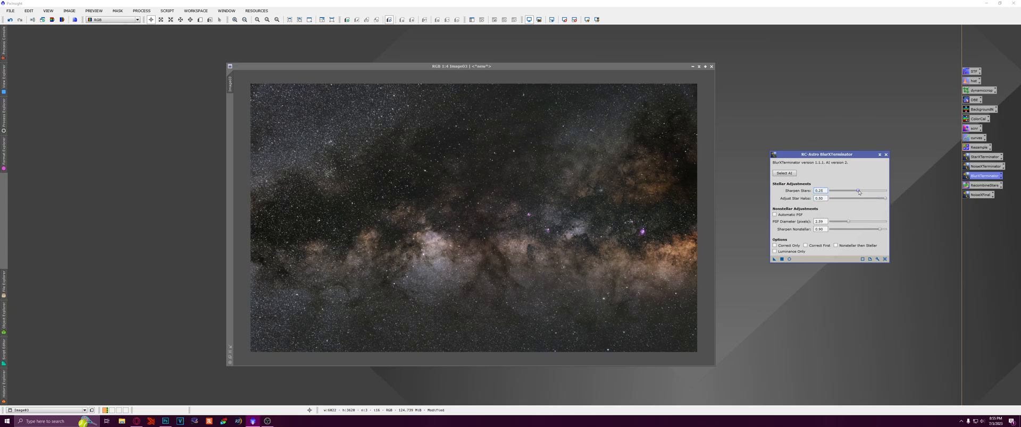
pyautogui.moveTo(858, 190); pyautogui.dragTo(851, 191)
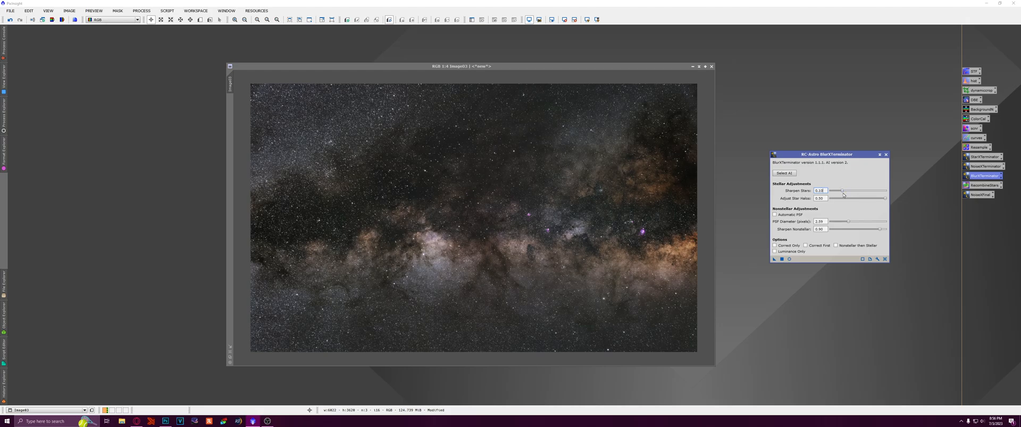
pyautogui.moveTo(827, 155); pyautogui.dragTo(825, 135)
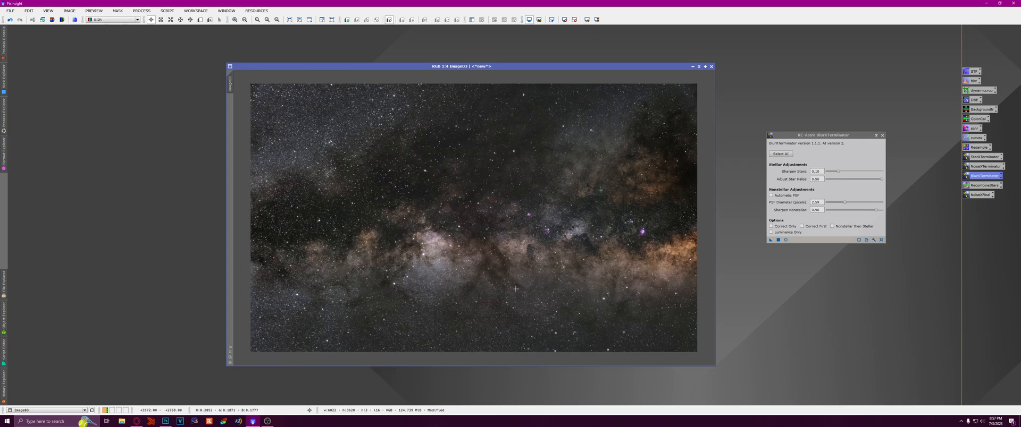
pyautogui.moveTo(554, 274)
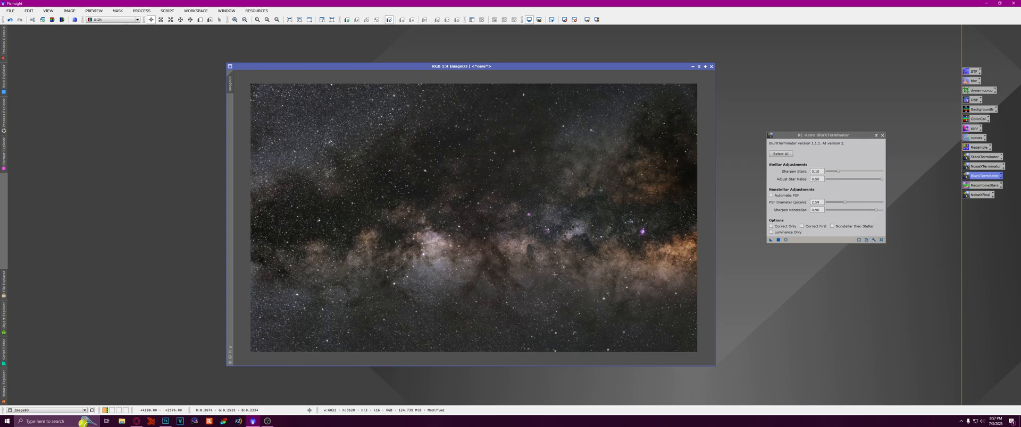
pyautogui.moveTo(585, 238)
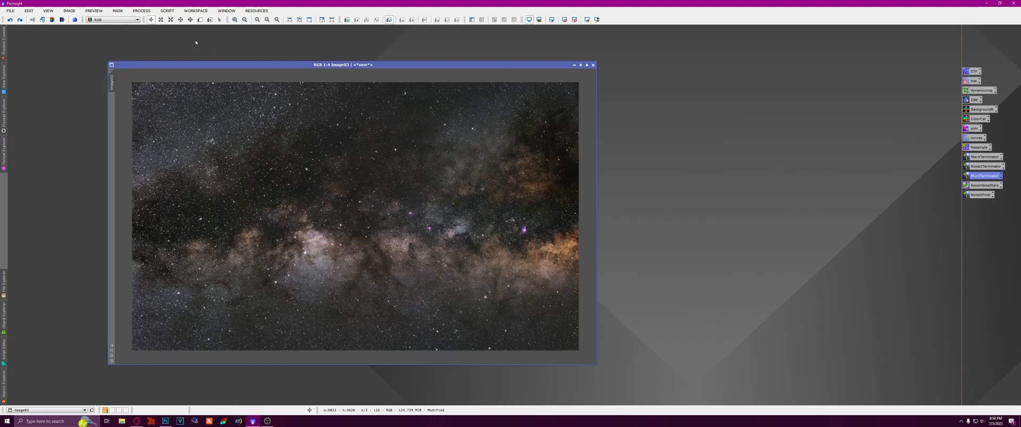
# Run DarkStructureEnhance at 0.40 amount with one iteration and zoom out to check the result.
pyautogui.click(167, 11)
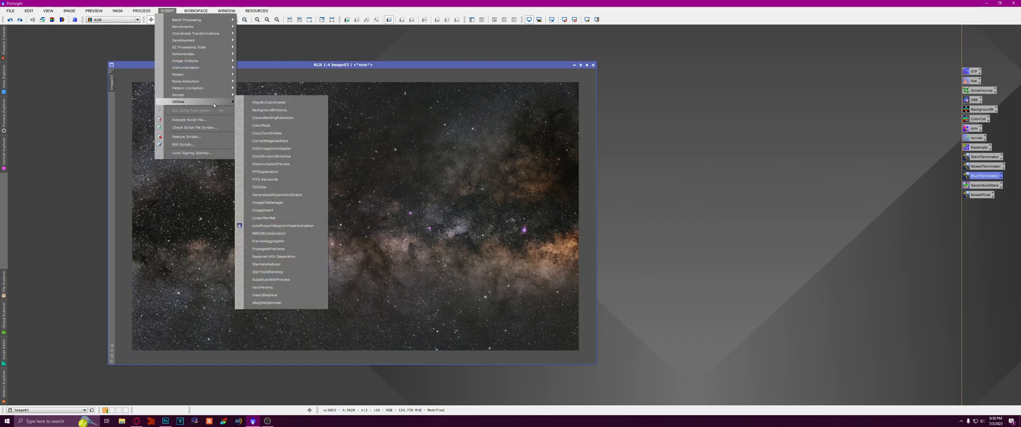
pyautogui.click(271, 156)
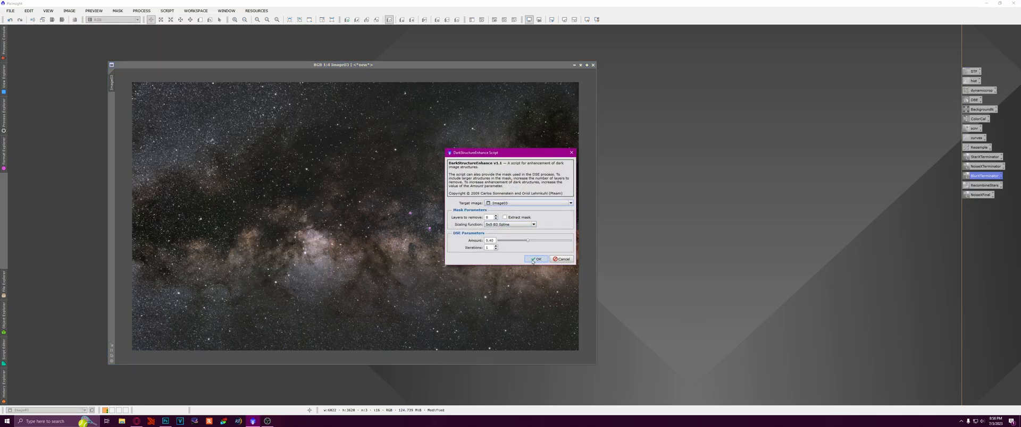
pyautogui.click(534, 259)
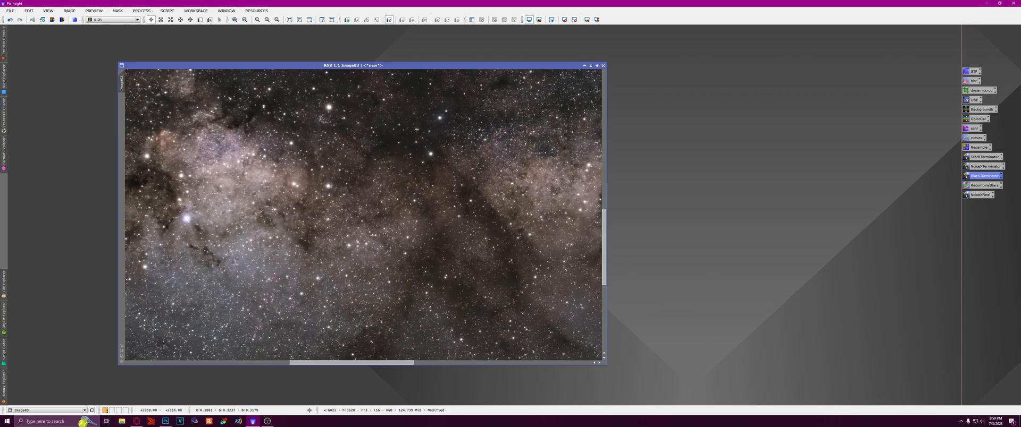
pyautogui.click(11, 19)
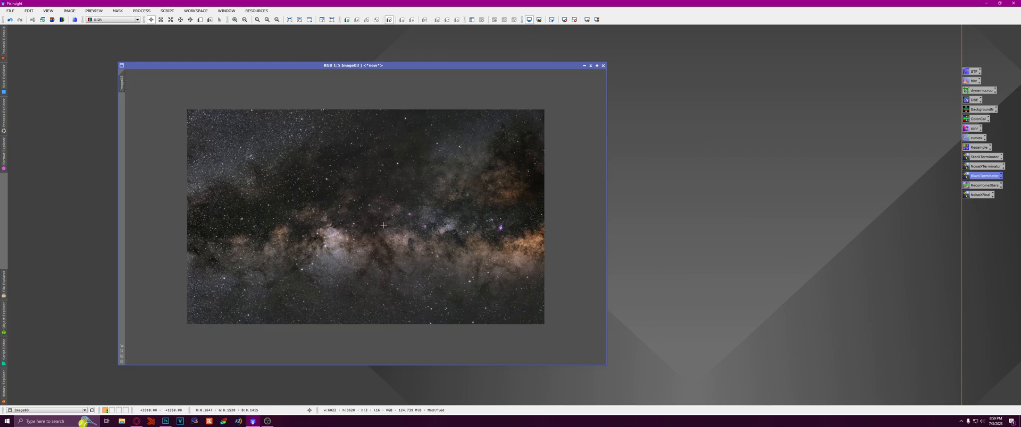
pyautogui.moveTo(463, 257)
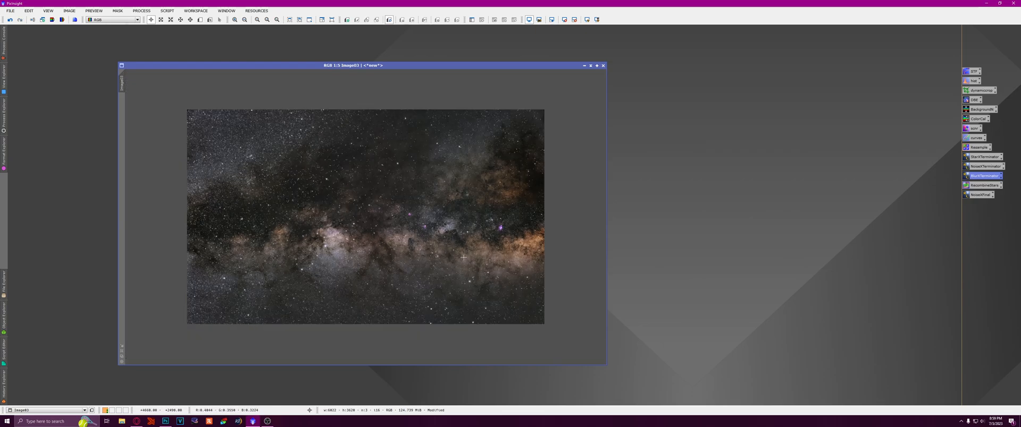